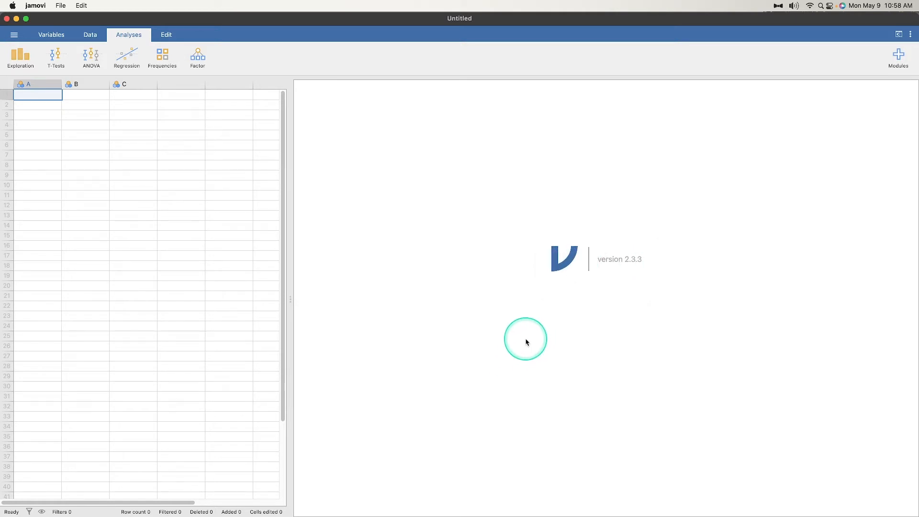
mouse_move(539, 343)
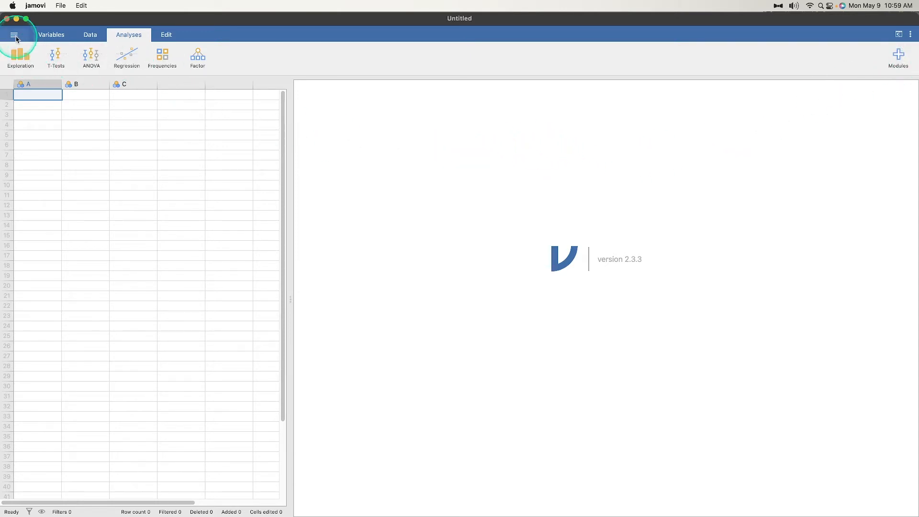
- Open the Broca's aphasia example dataset from jamovi's Data Library
left_click(16, 34)
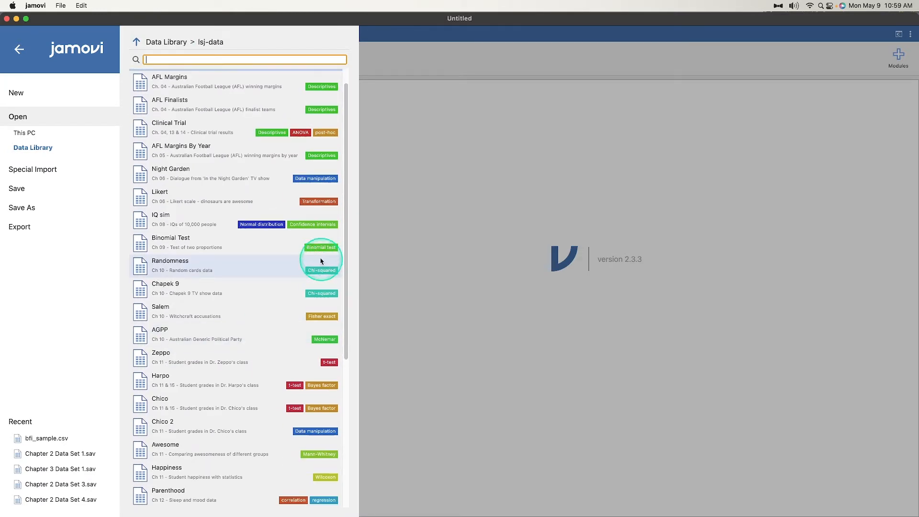
scroll("down", 3)
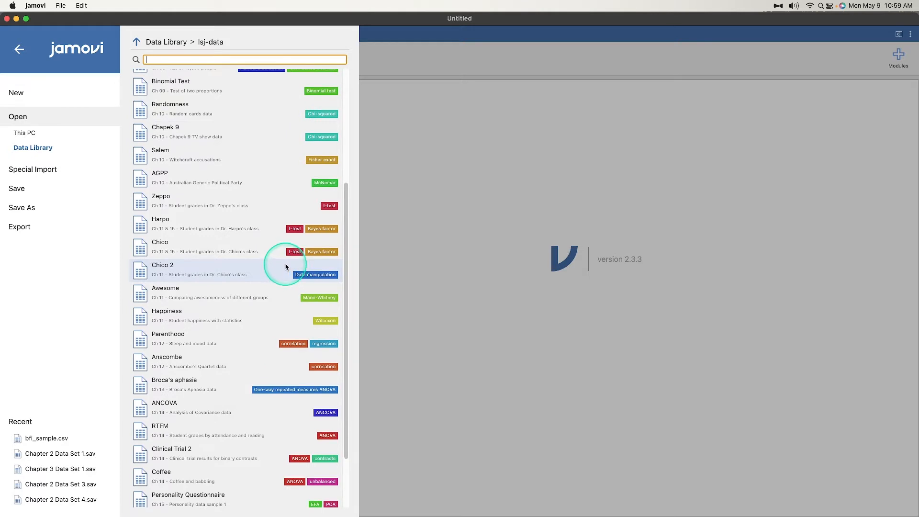
scroll("down", 3)
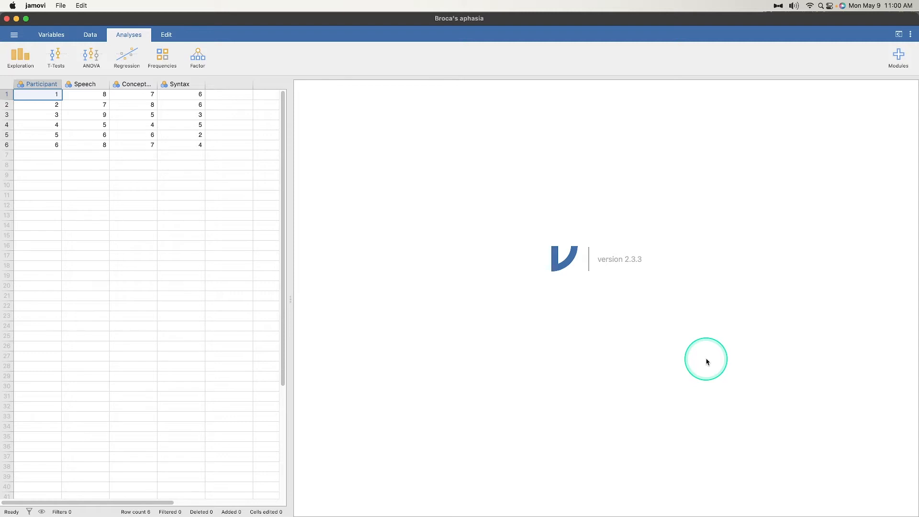
mouse_move(703, 361)
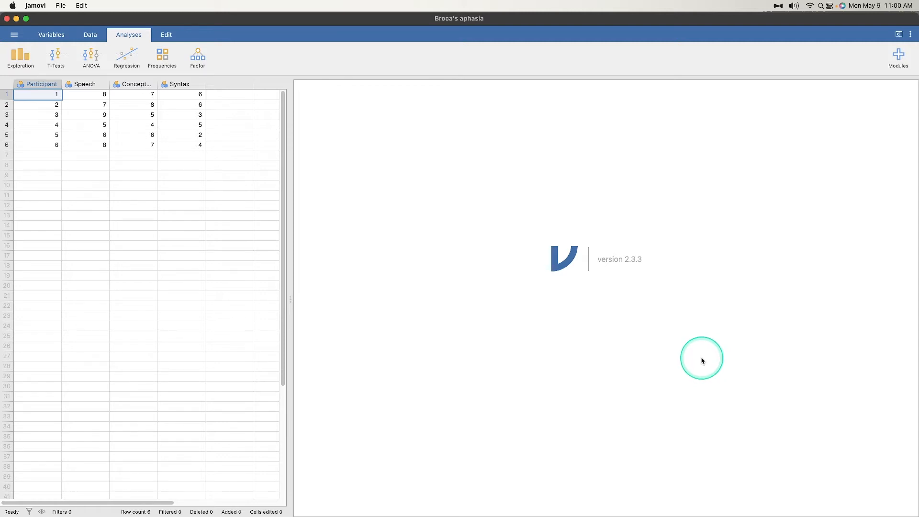
mouse_move(407, 161)
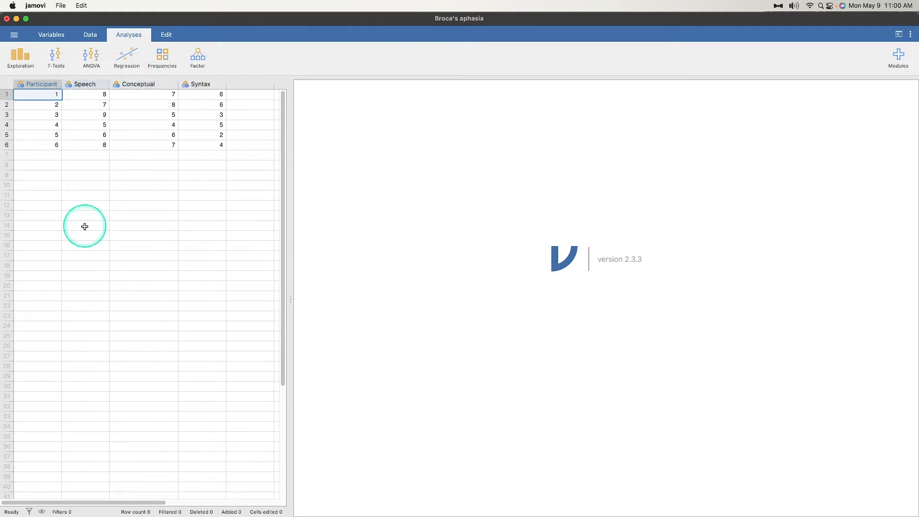
mouse_move(84, 223)
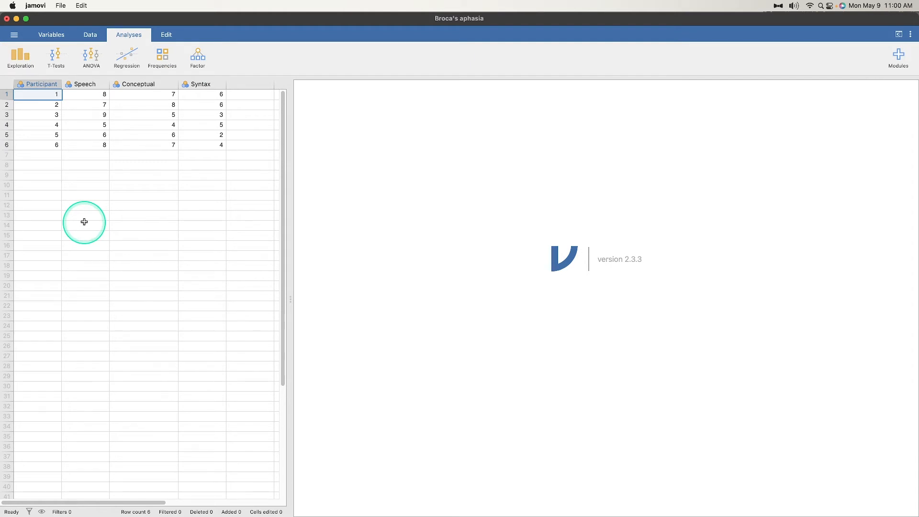
mouse_move(81, 80)
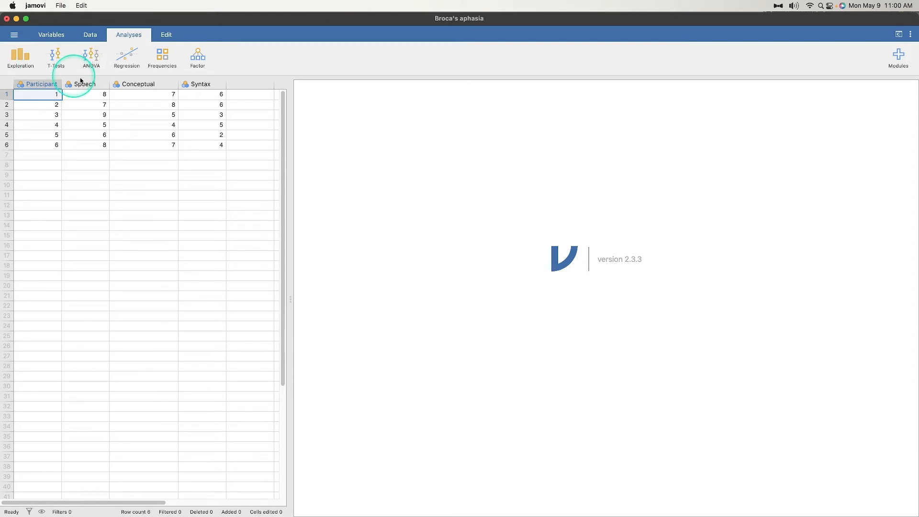
- Change the Speech, Conceptual and Syntax measure types from Nominal to Continuous
double_click(84, 84)
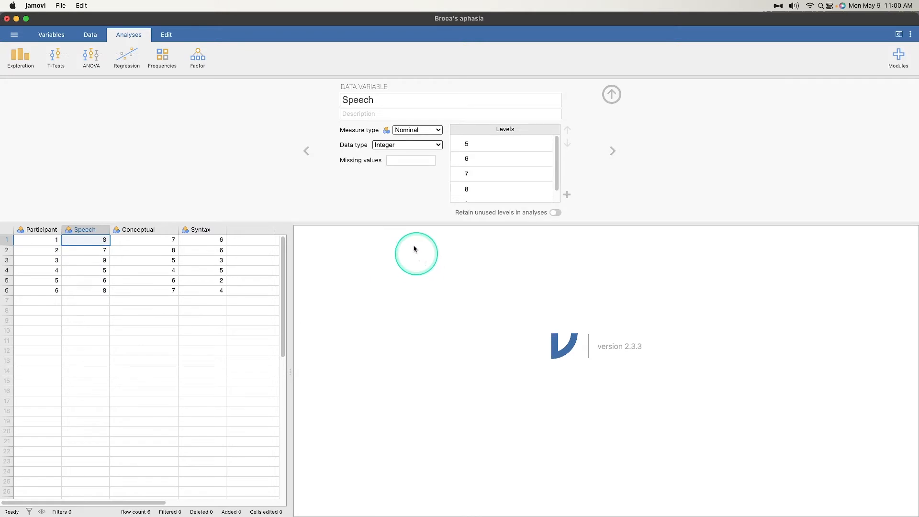
left_click(417, 130)
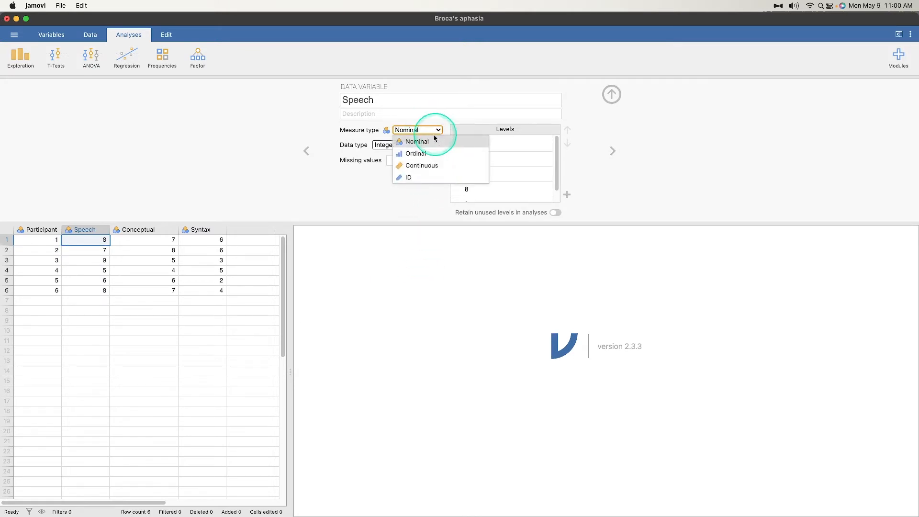
left_click(423, 165)
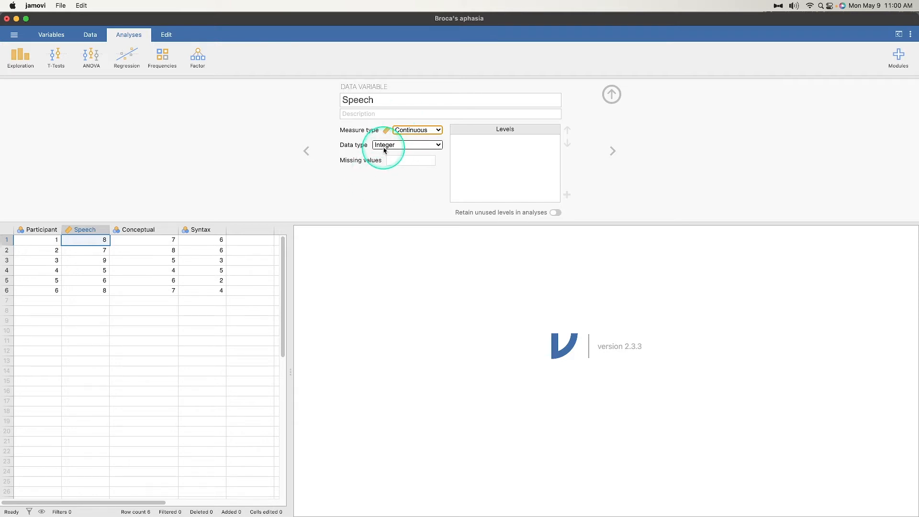
mouse_move(73, 226)
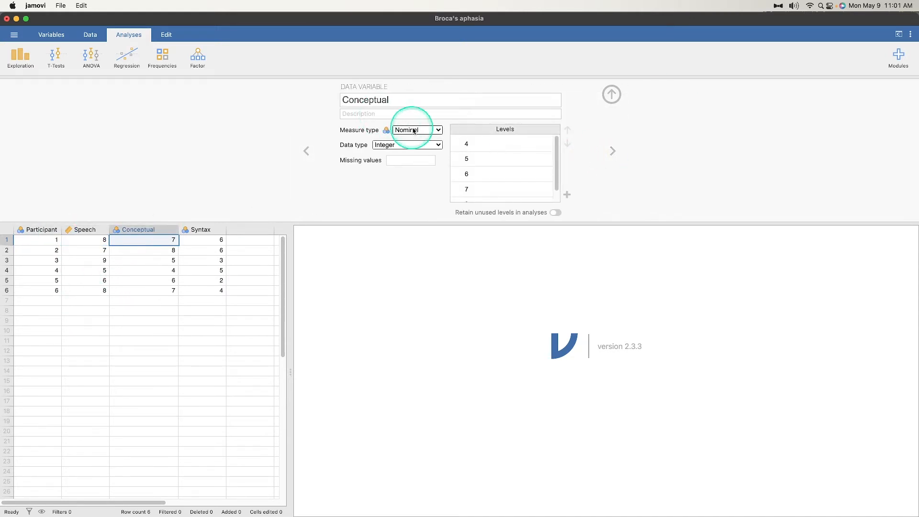
left_click(437, 129)
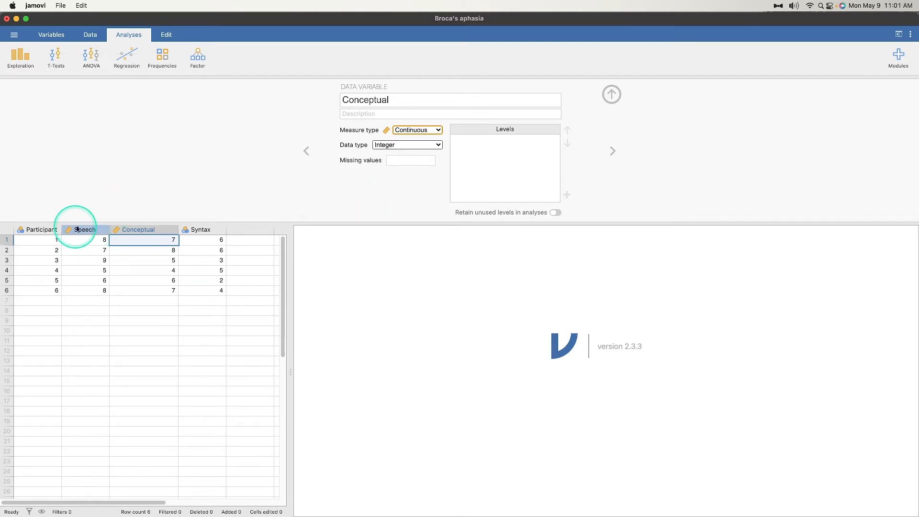
left_click(139, 229)
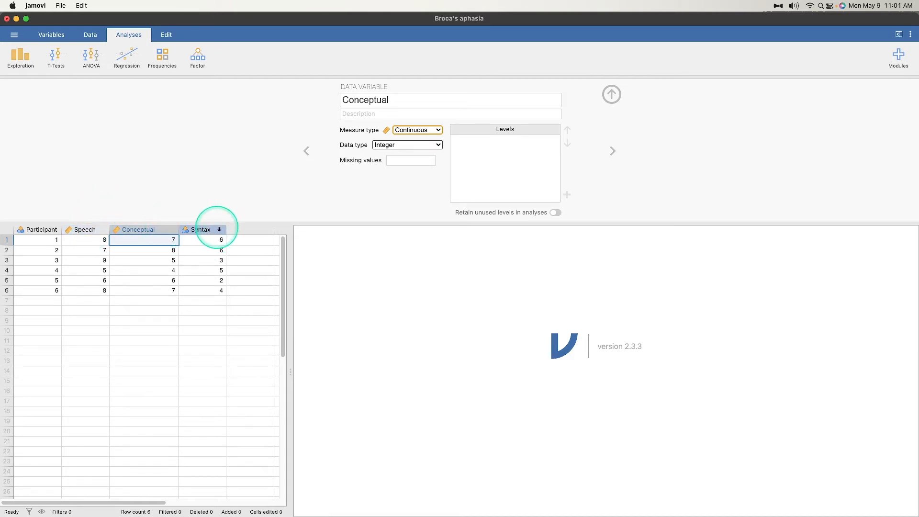
left_click(201, 229)
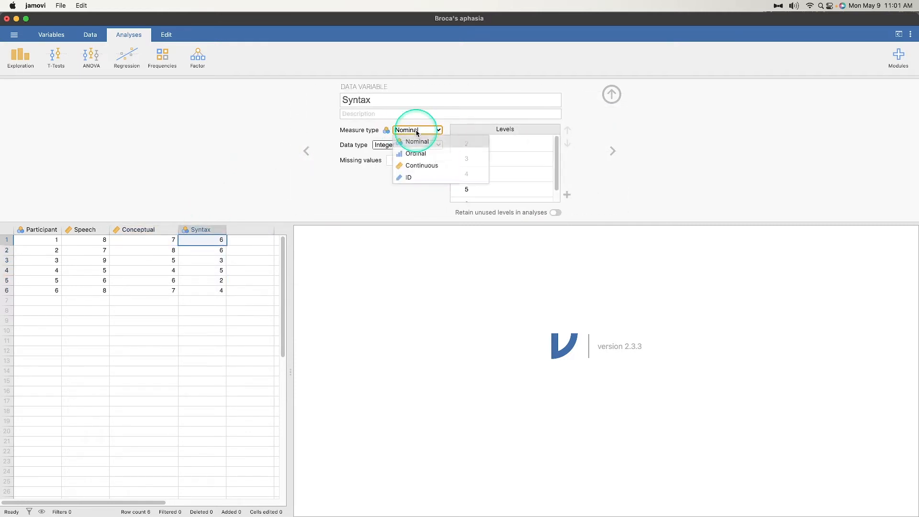
left_click(423, 165)
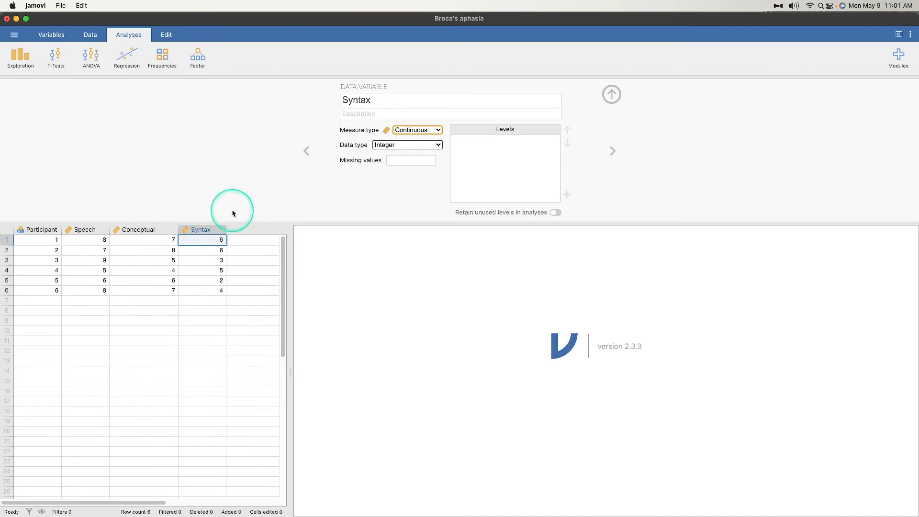
mouse_move(206, 216)
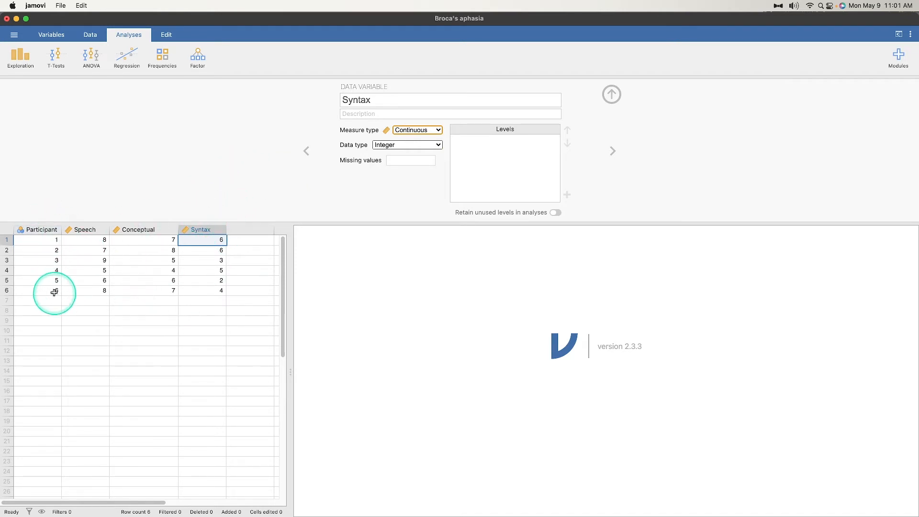
mouse_move(54, 289)
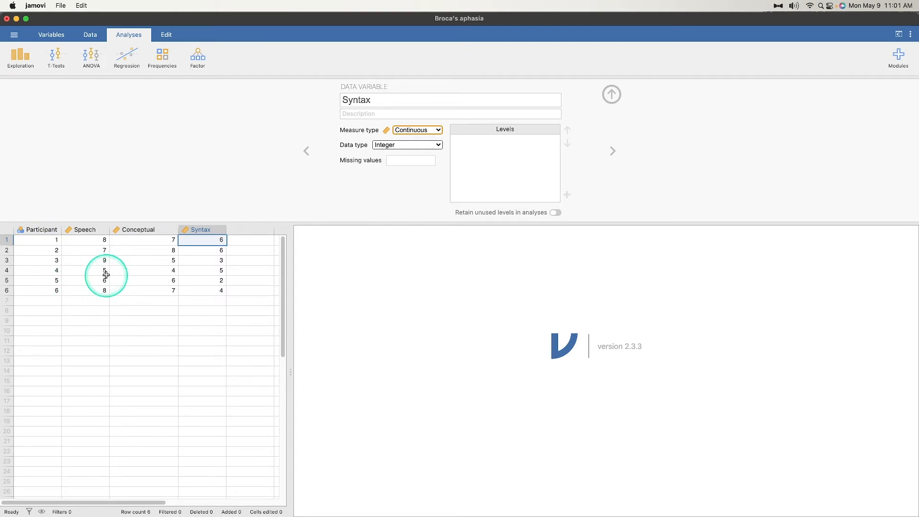
mouse_move(91, 269)
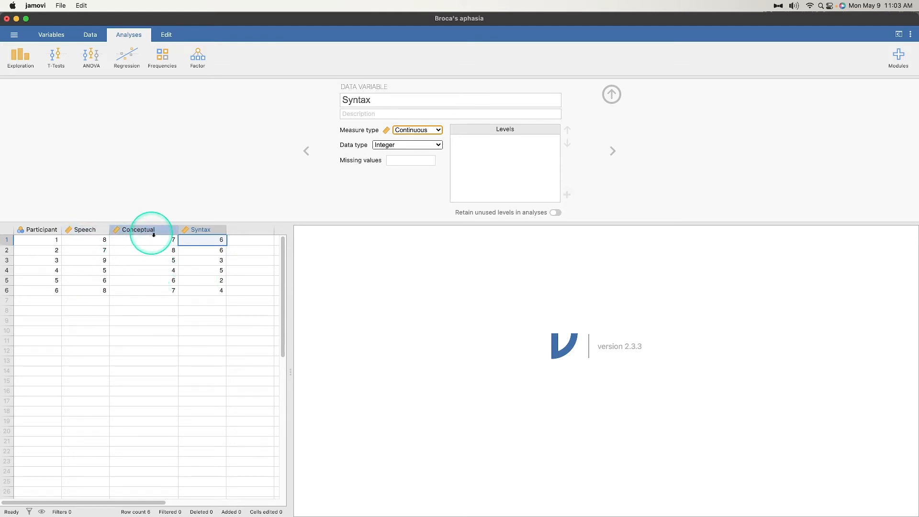
mouse_move(132, 282)
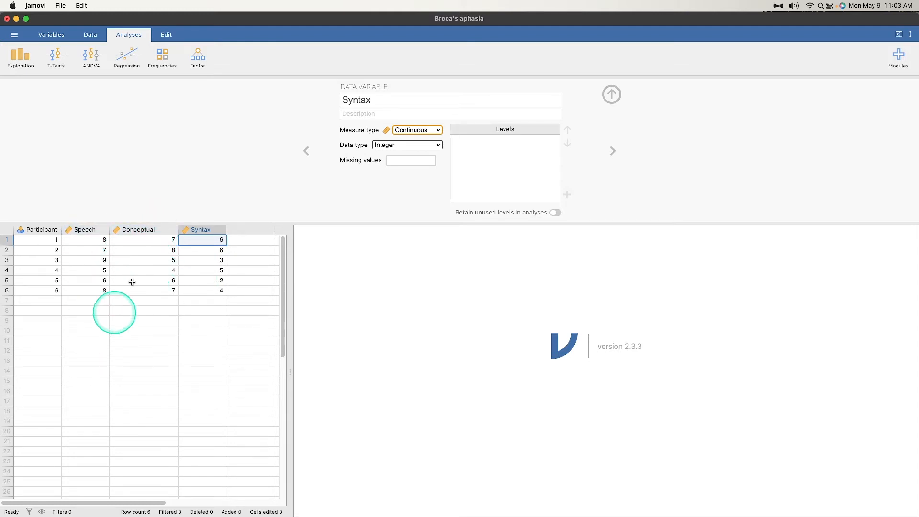
- Close the variable setup and list the ANOVA analyses, including Repeated Measures ANOVA
left_click(612, 94)
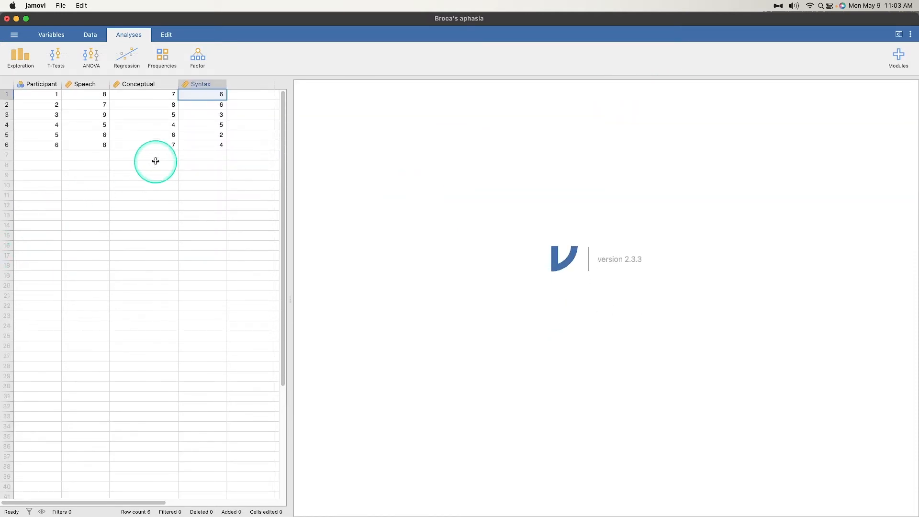
mouse_move(159, 161)
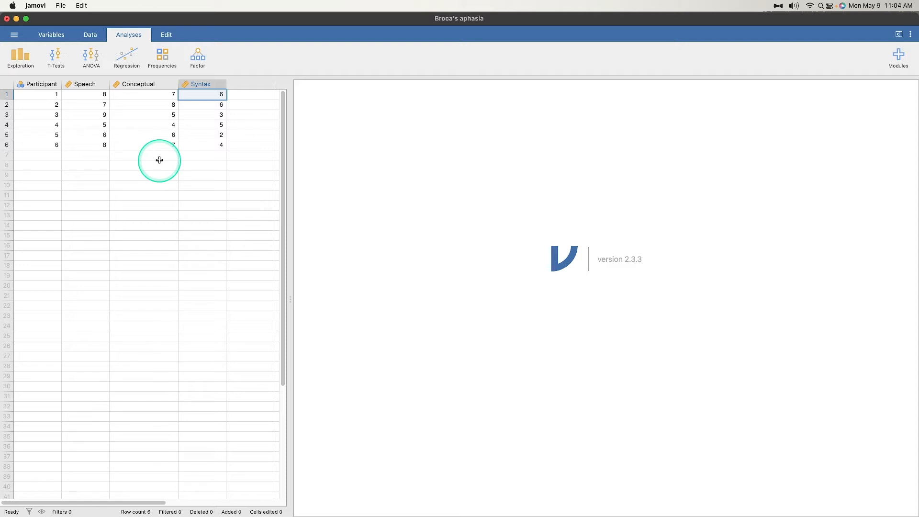
mouse_move(149, 154)
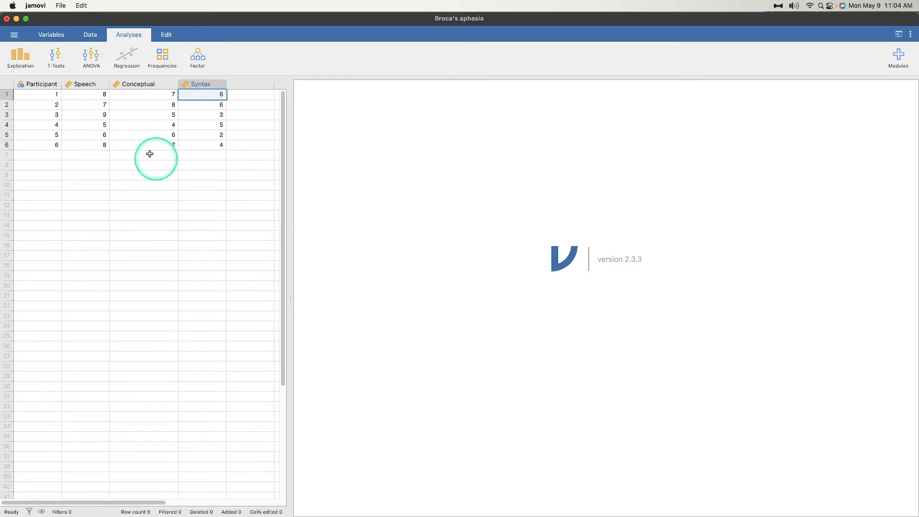
mouse_move(282, 117)
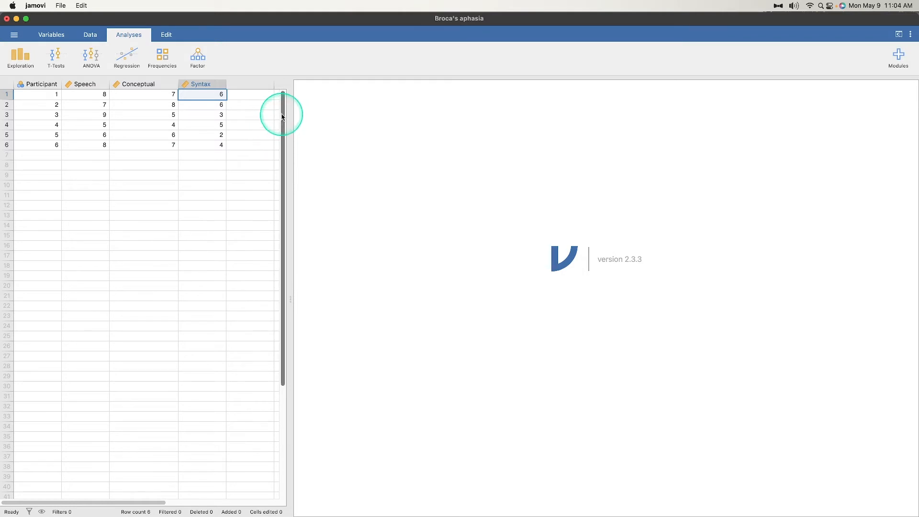
mouse_move(315, 105)
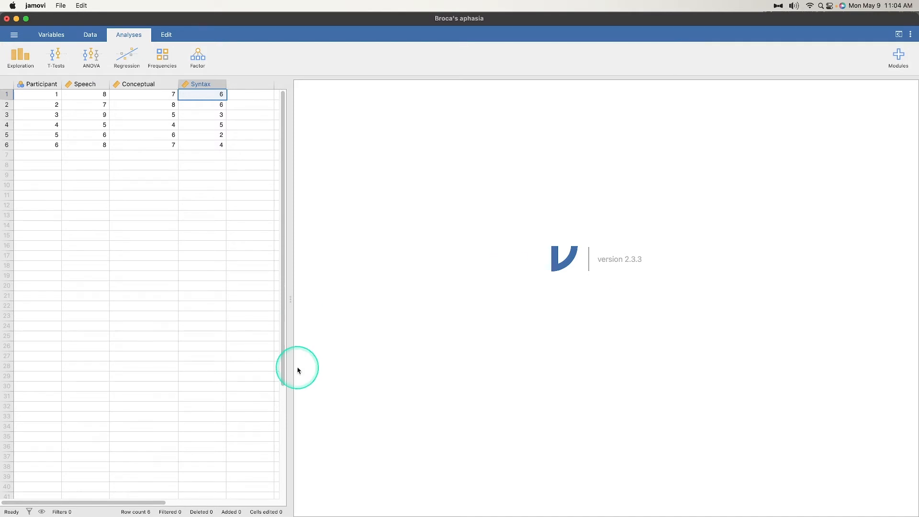
mouse_move(296, 365)
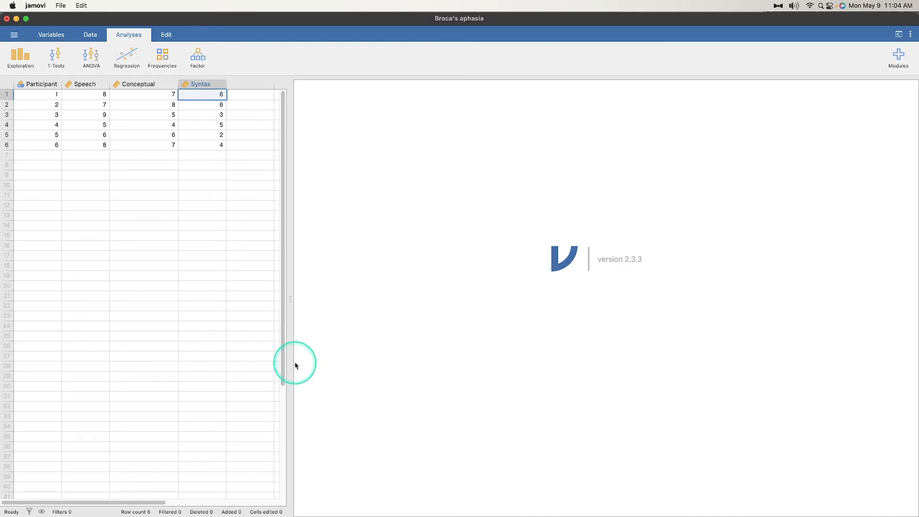
mouse_move(300, 358)
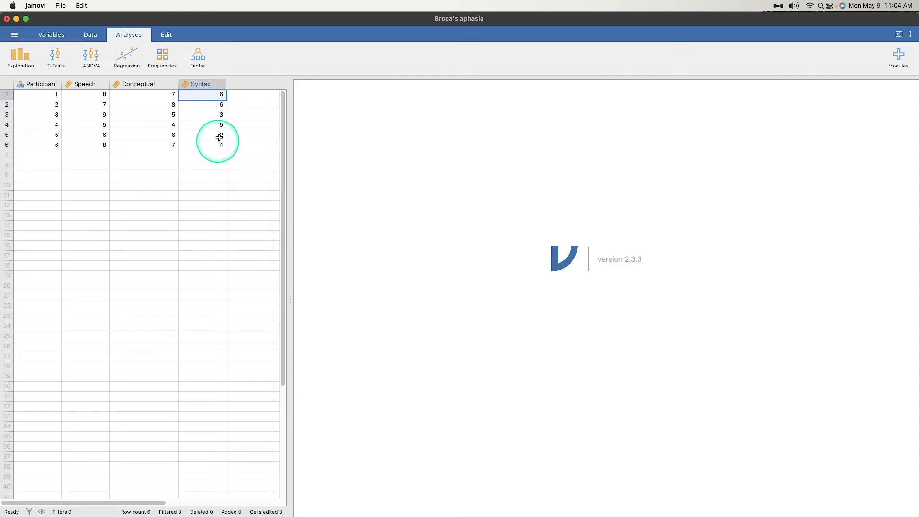
left_click(90, 57)
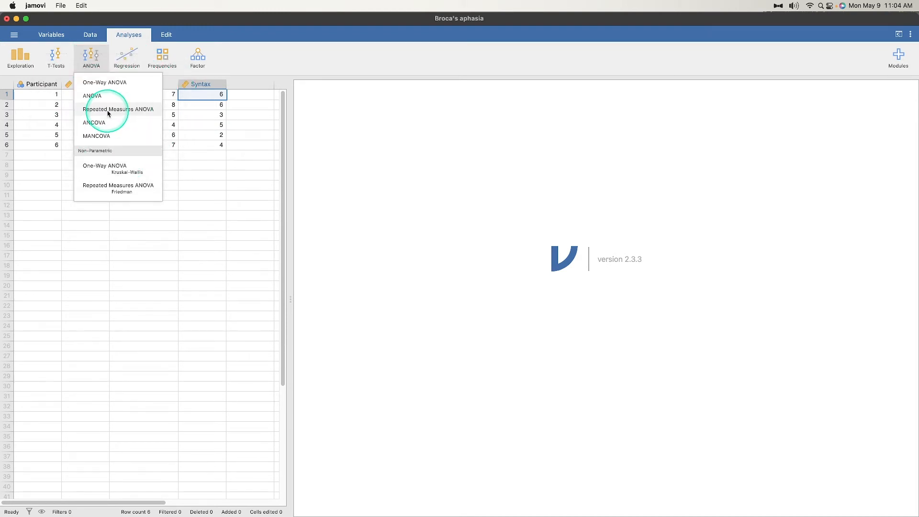
- Start a Repeated Measures ANOVA and relabel the dependent variable 'Accuracy Score'
left_click(118, 109)
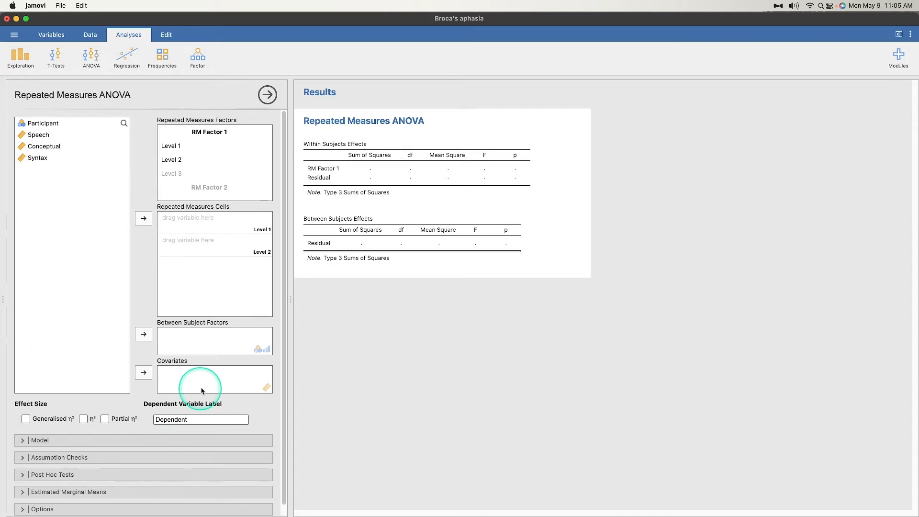
mouse_move(184, 344)
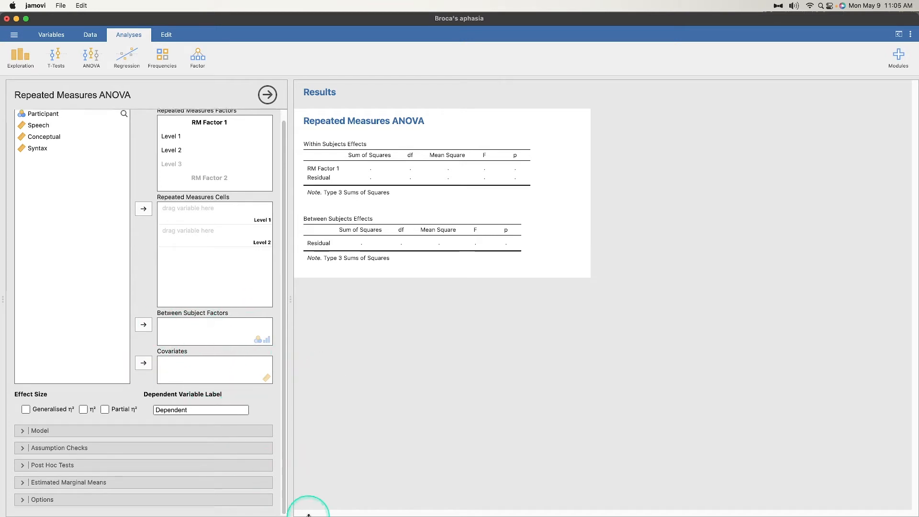
left_click(212, 410)
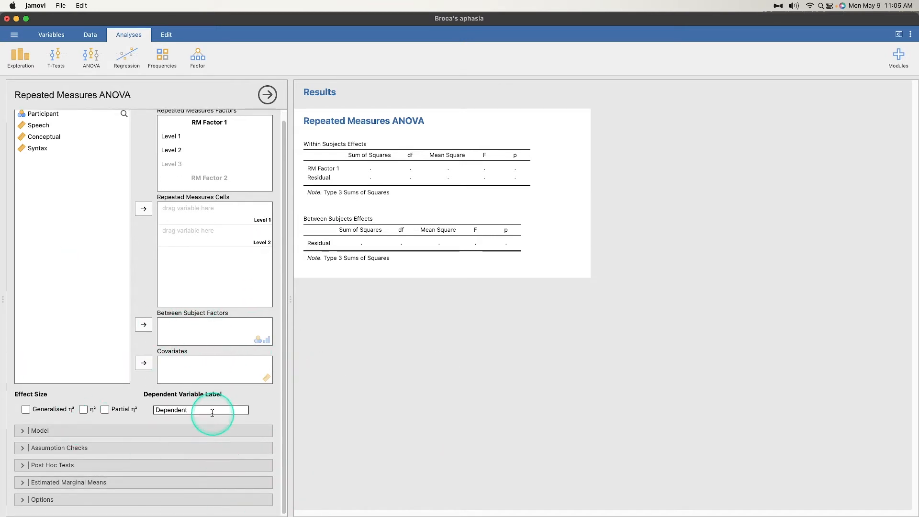
double_click(171, 410)
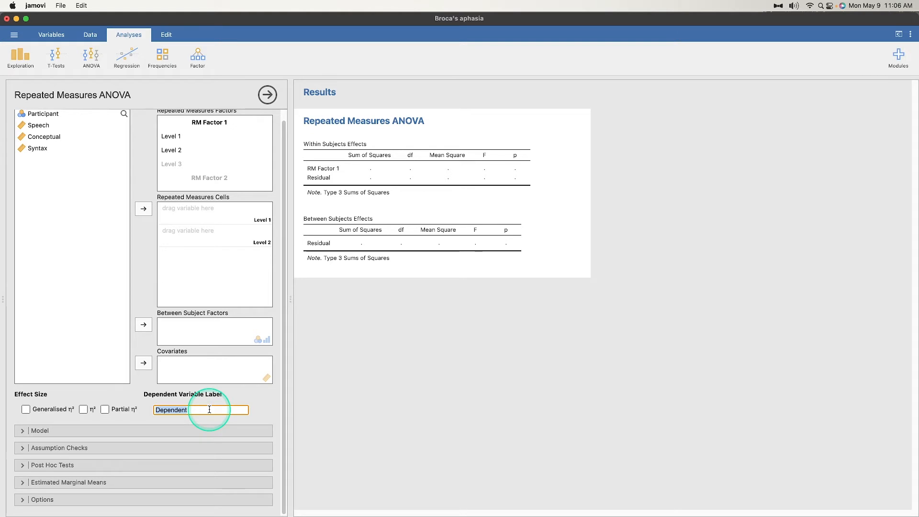
type("Accuracy")
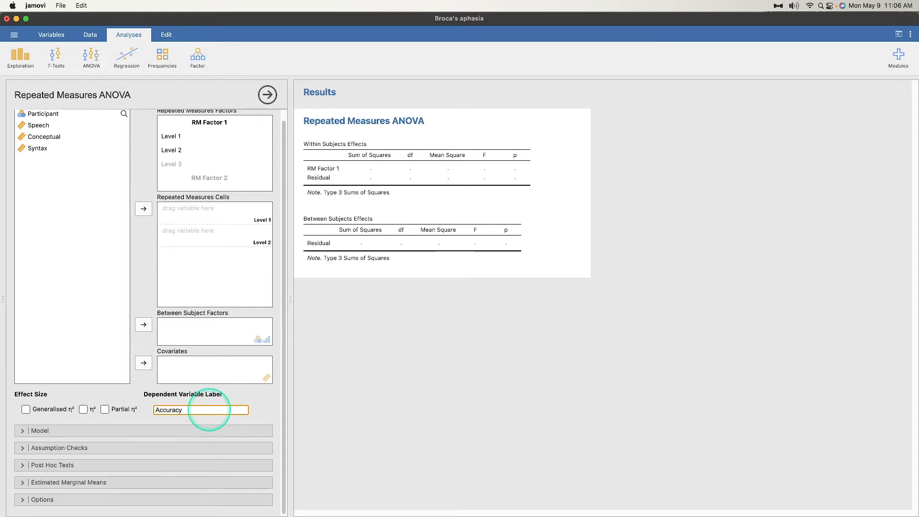
type("Score")
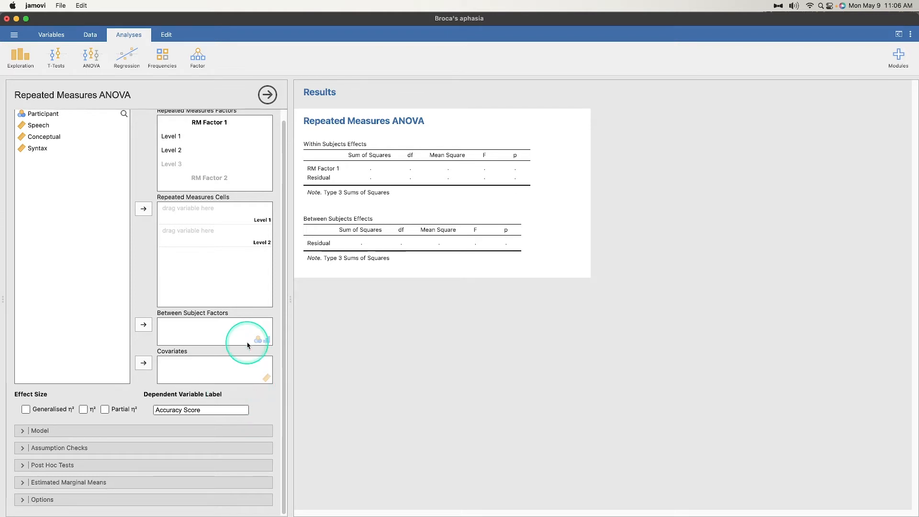
mouse_move(157, 369)
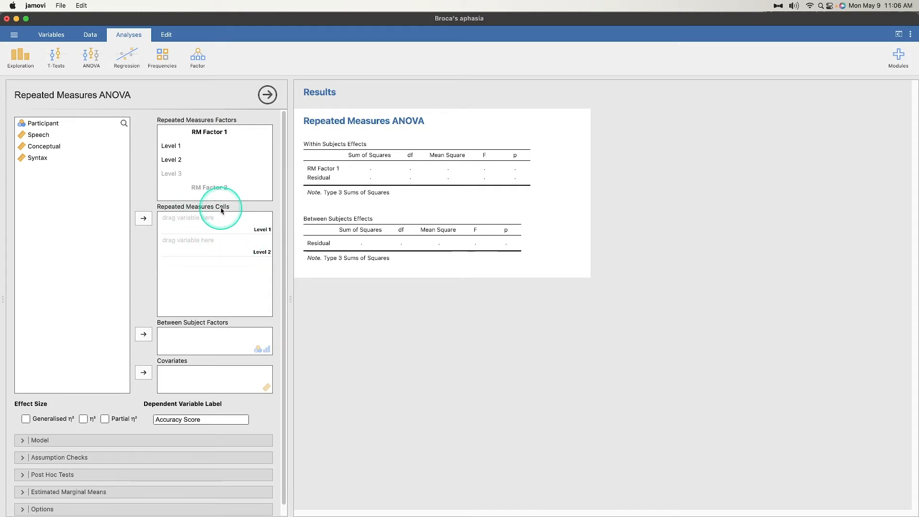
mouse_move(177, 183)
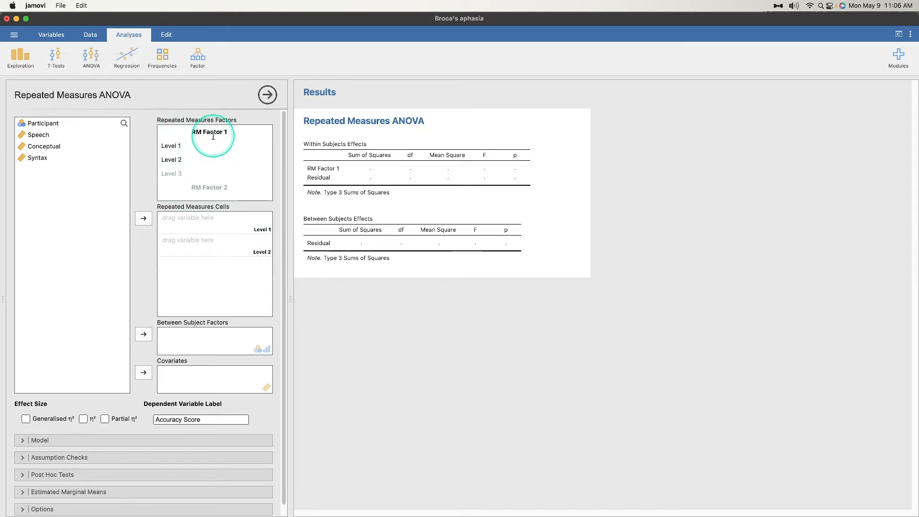
mouse_move(178, 161)
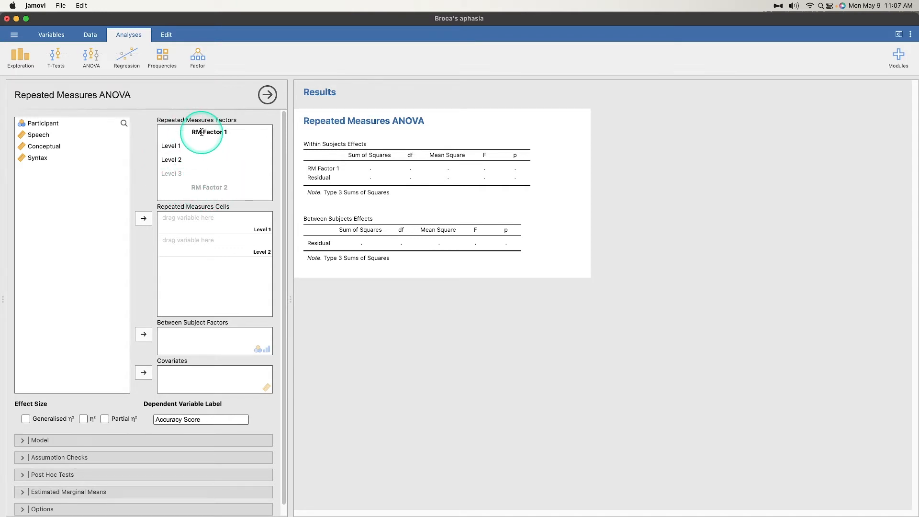
- Rename 'RM Factor 1' to 'Subtest' and its first level to 'Speech'
double_click(207, 132)
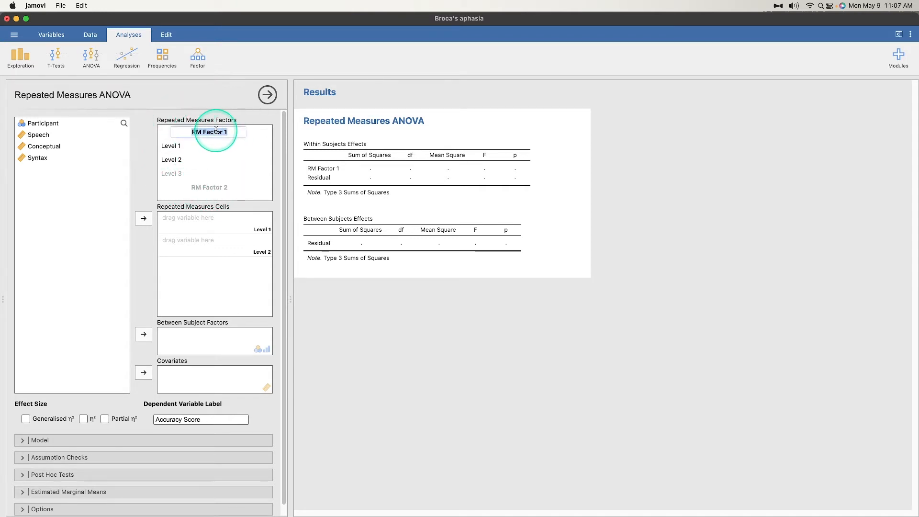
type("Subtest")
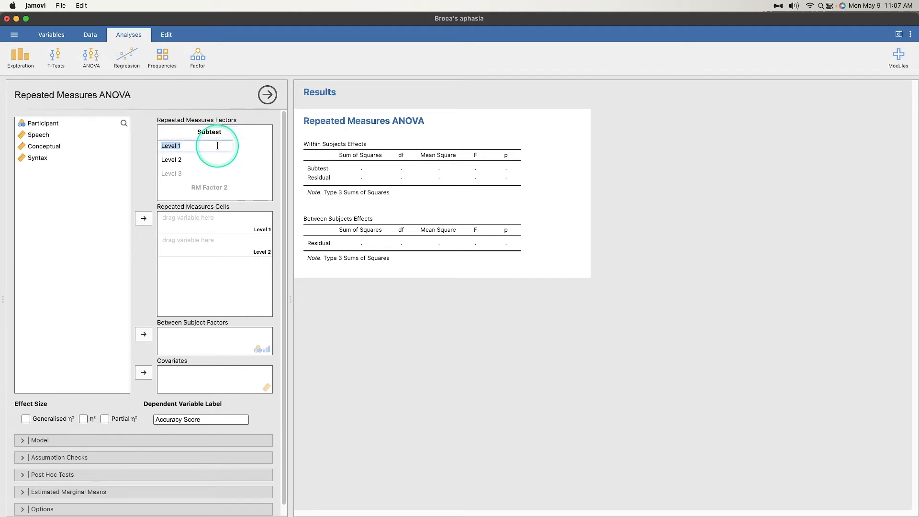
type("Speech")
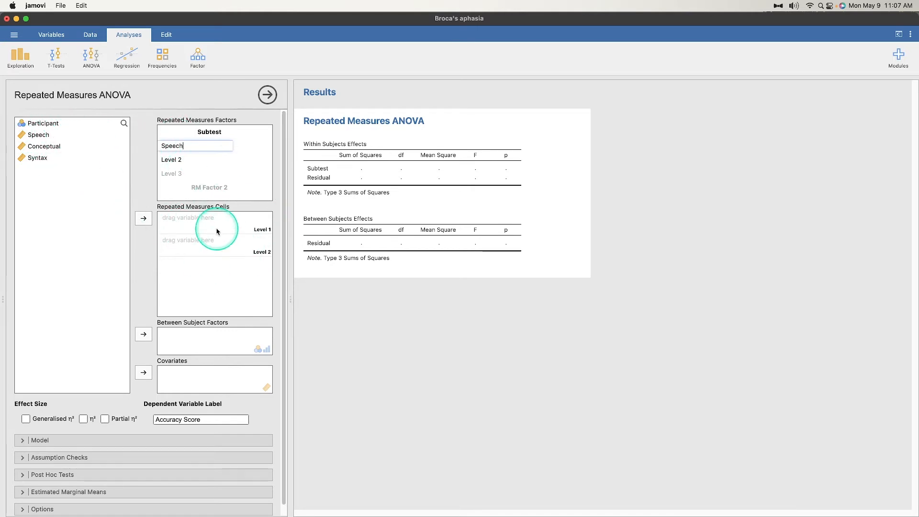
mouse_move(206, 261)
type("Conceptual")
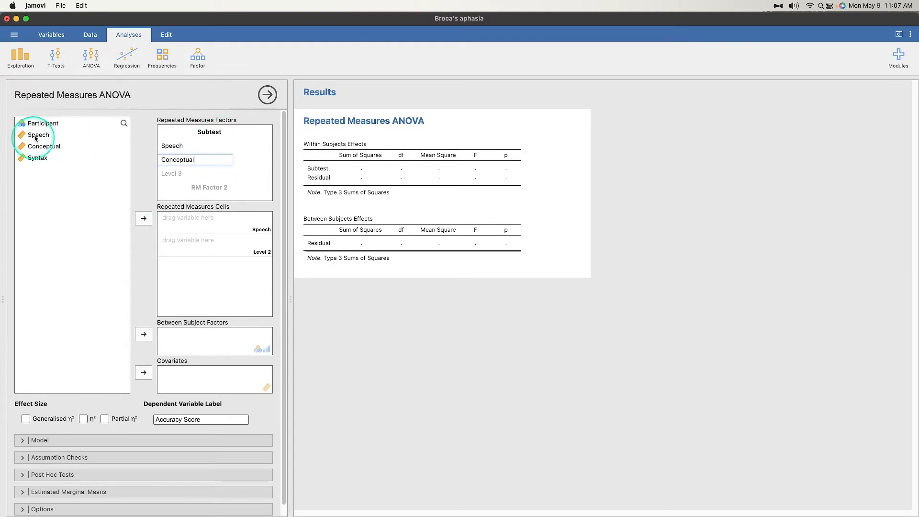
mouse_move(254, 276)
type("Syntax")
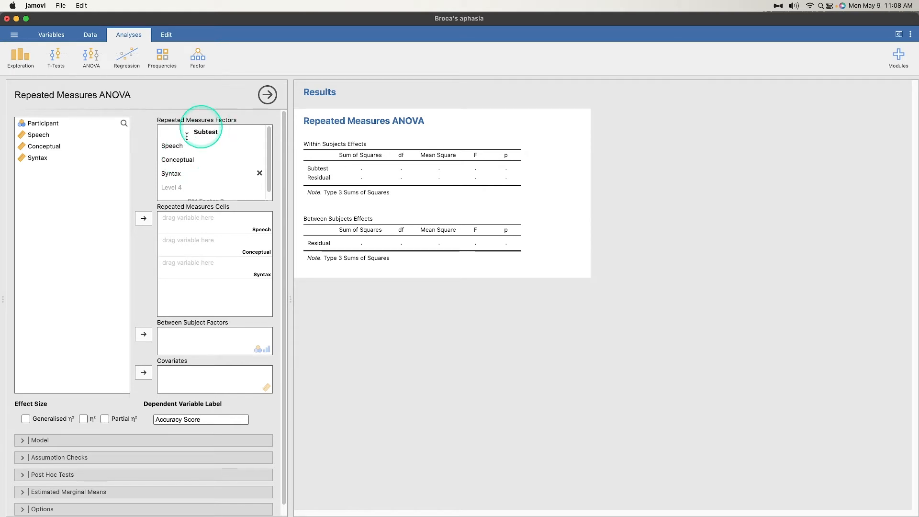
mouse_move(223, 185)
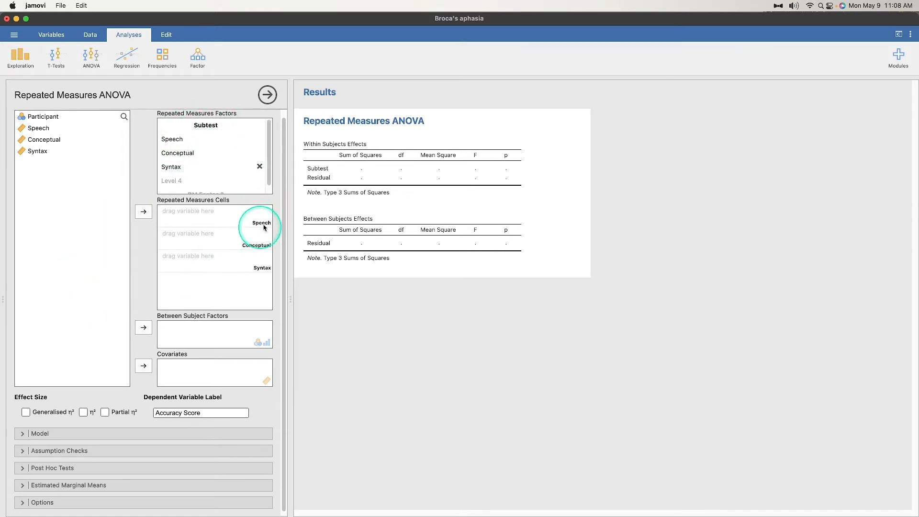
- Move Speech, Conceptual and Syntax into the Subtest repeated measures cells
left_click(38, 128)
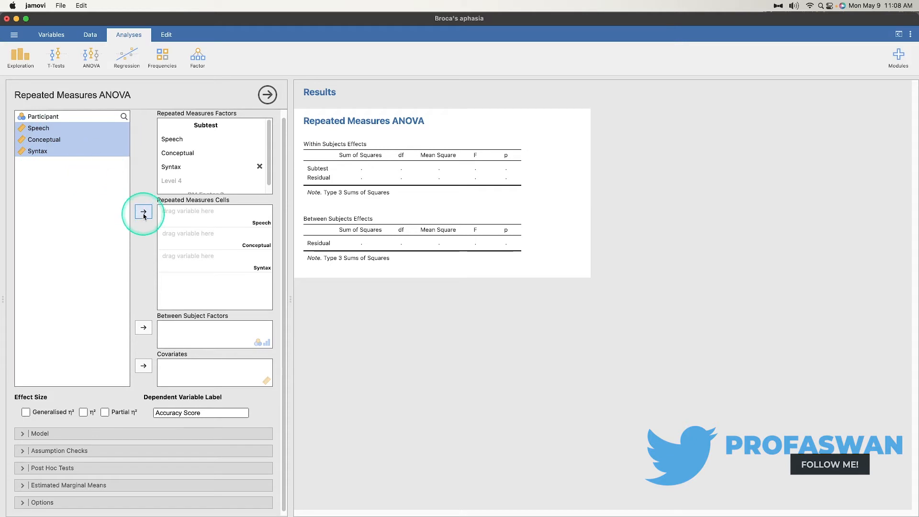
left_click(144, 211)
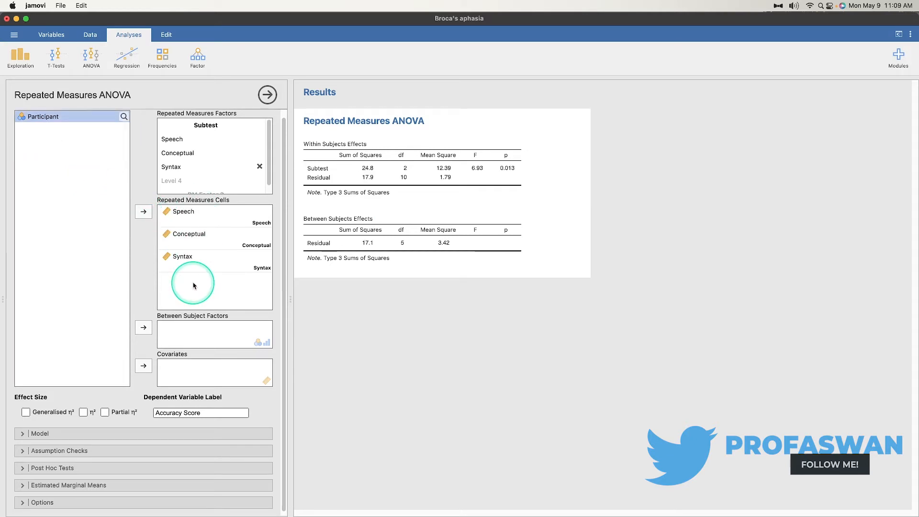
mouse_move(401, 197)
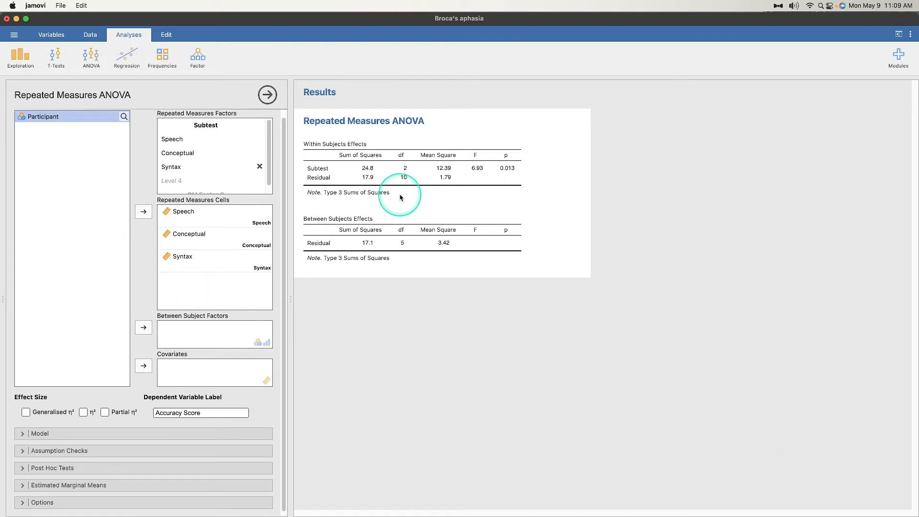
mouse_move(386, 145)
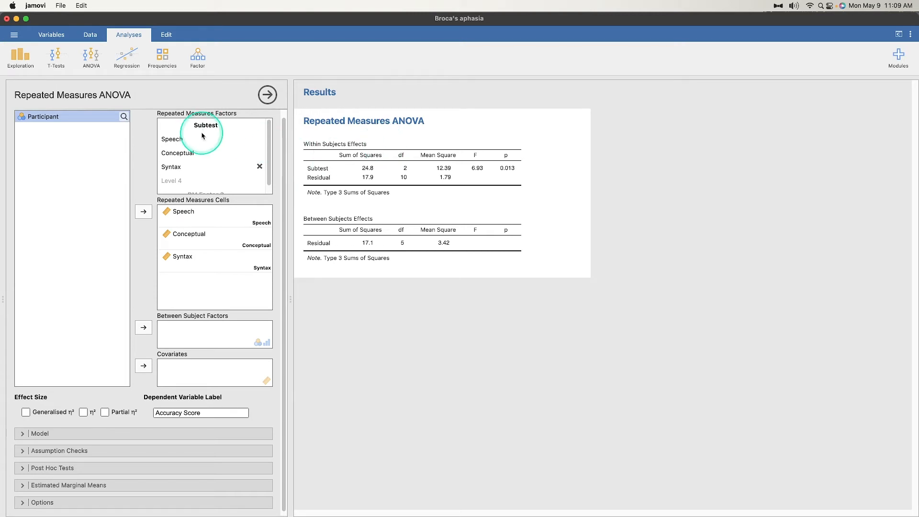
mouse_move(467, 170)
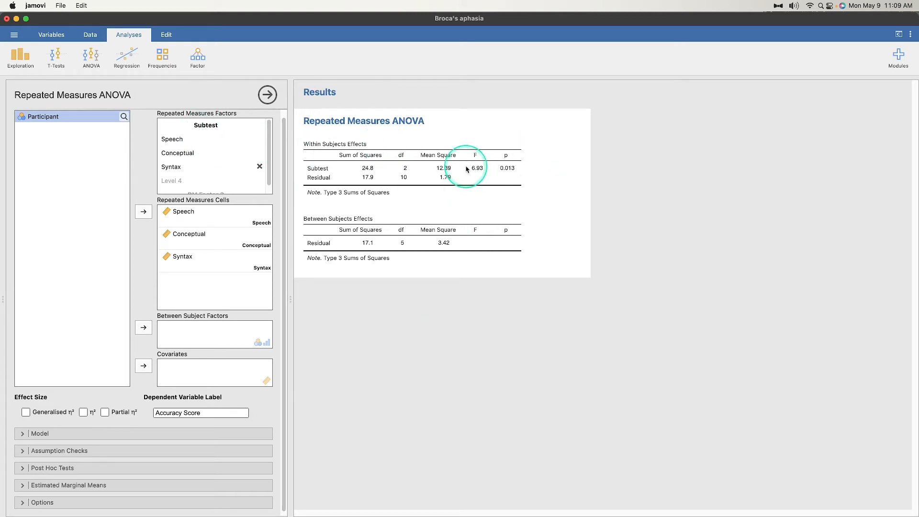
mouse_move(183, 335)
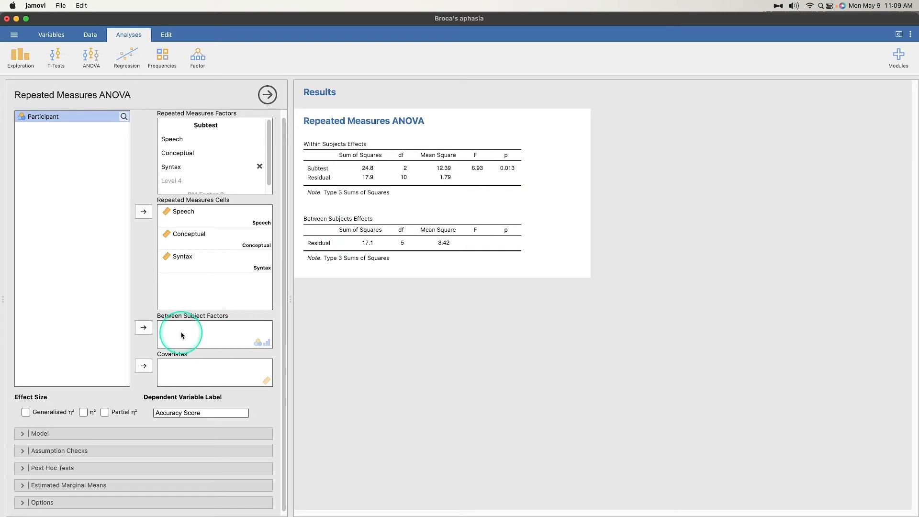
mouse_move(397, 224)
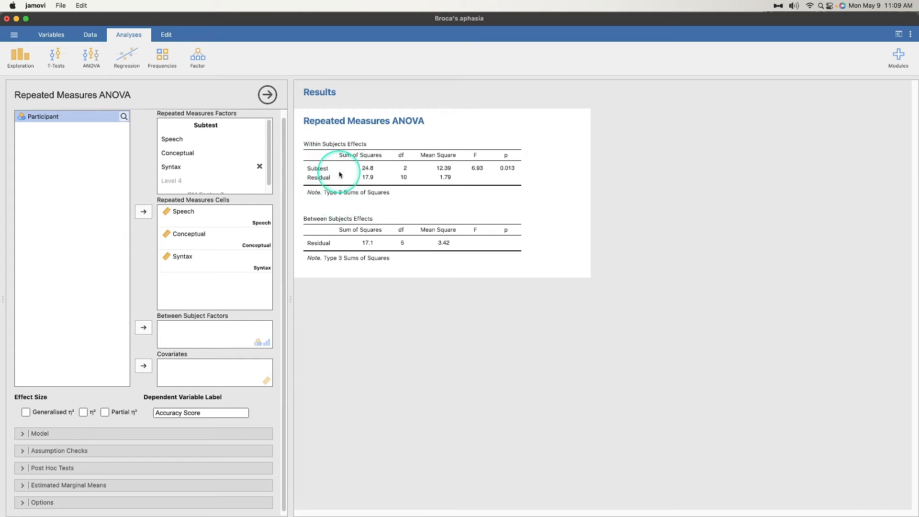
mouse_move(319, 243)
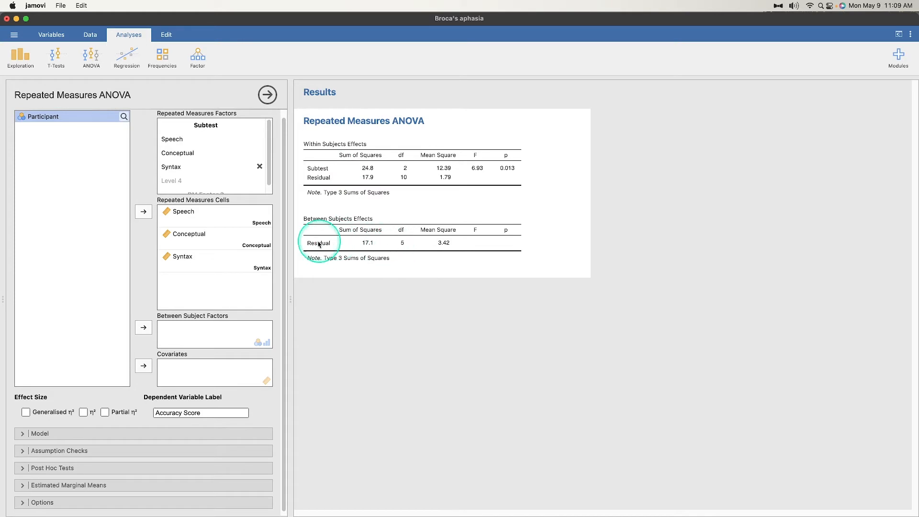
mouse_move(383, 198)
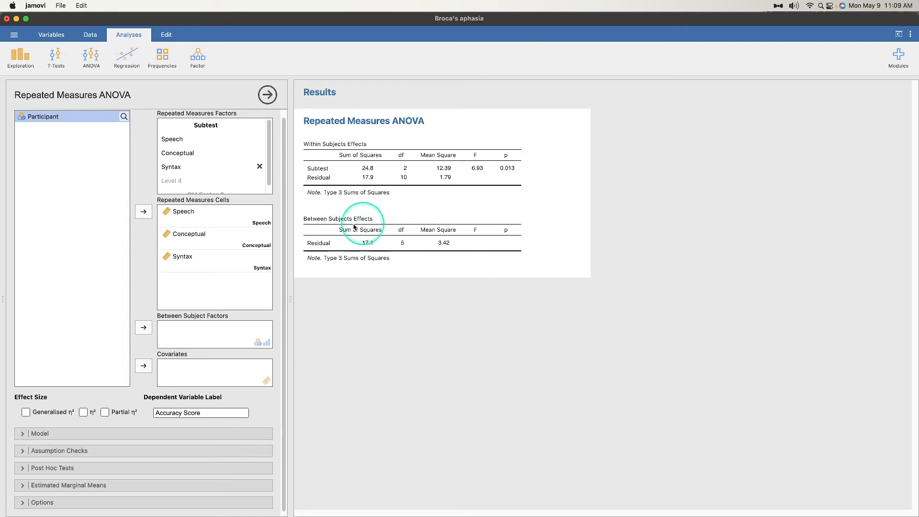
mouse_move(438, 268)
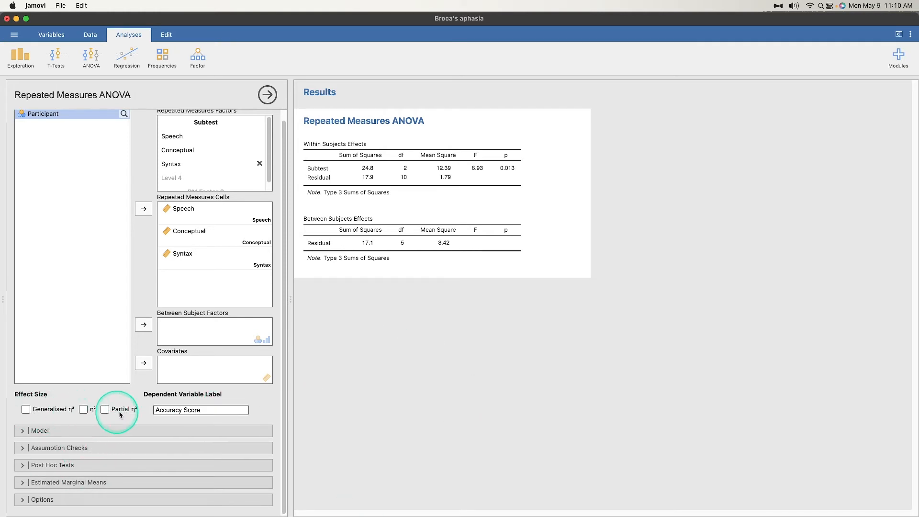
mouse_move(44, 413)
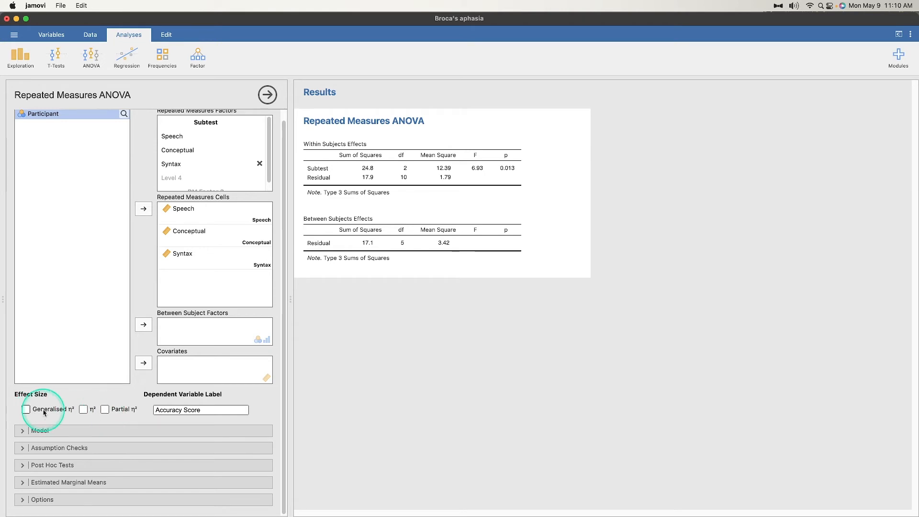
mouse_move(113, 410)
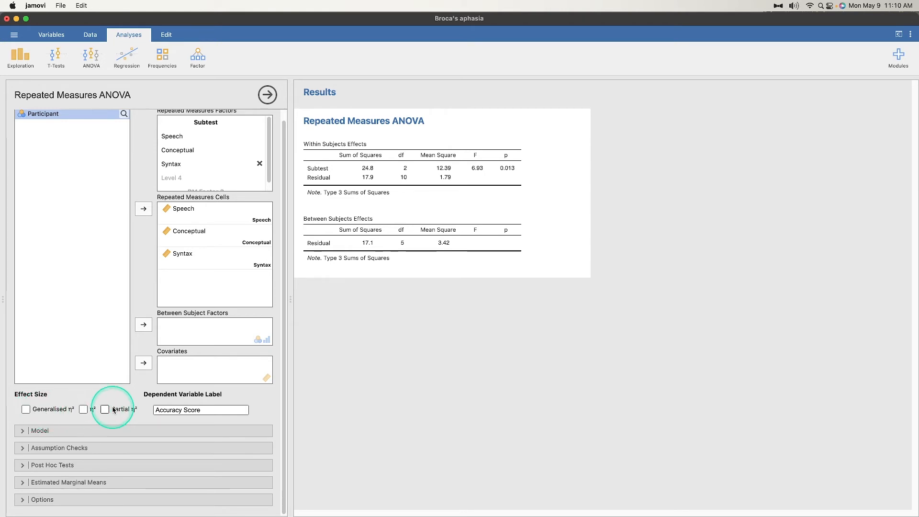
- Add η², generalised η² and partial η² effect sizes, then review the Sum of squares setting
left_click(26, 409)
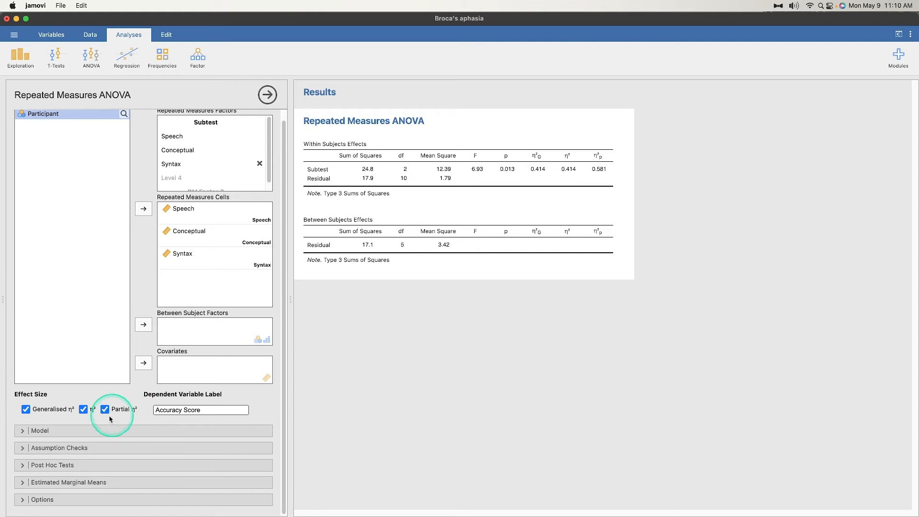
left_click(40, 266)
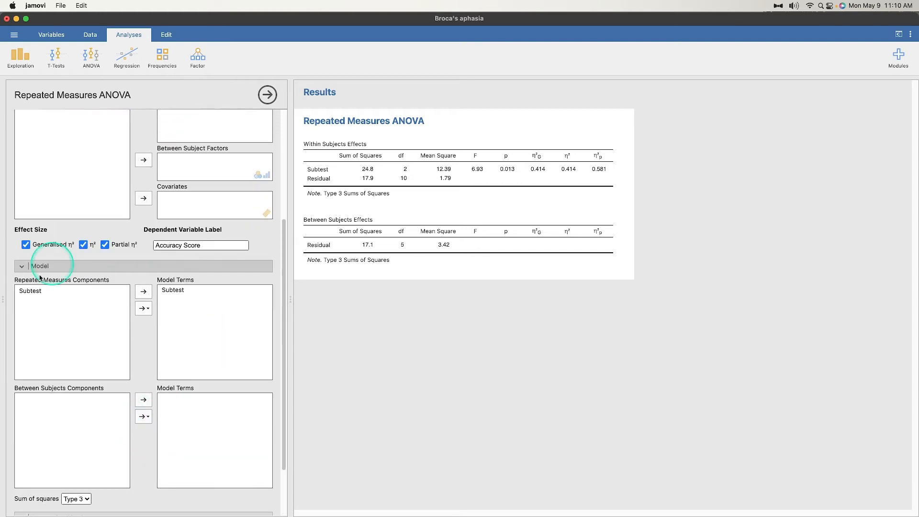
scroll("down", 3)
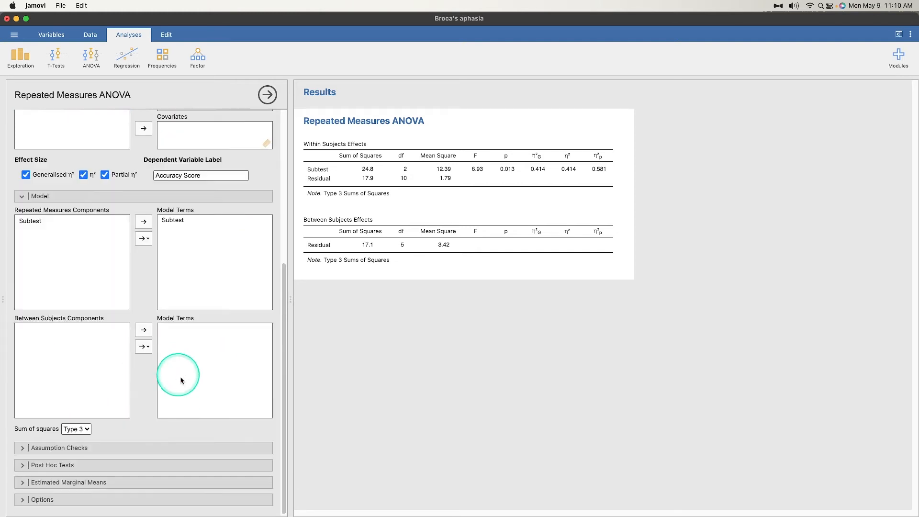
mouse_move(155, 429)
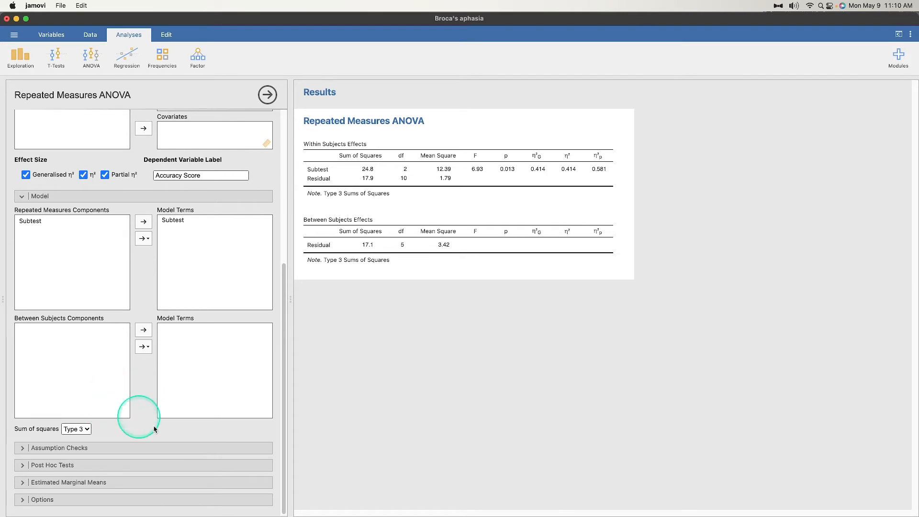
left_click(75, 429)
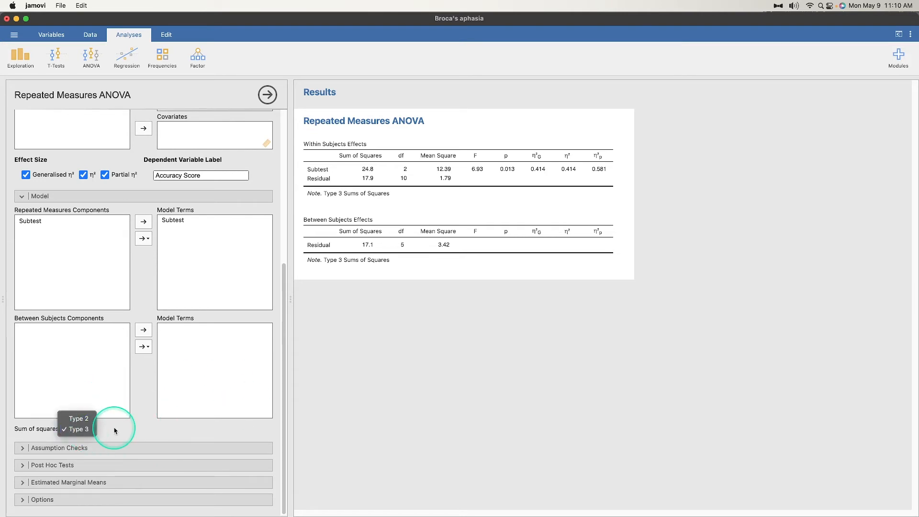
mouse_move(77, 418)
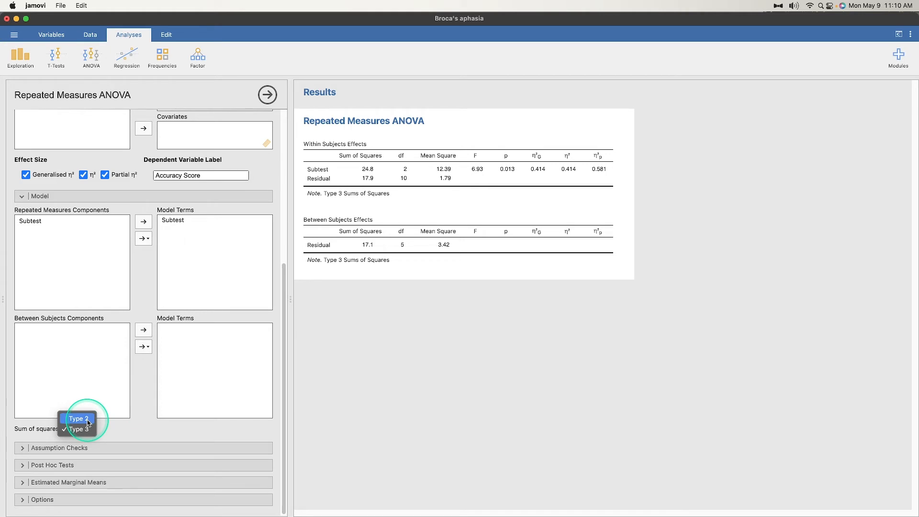
left_click(77, 429)
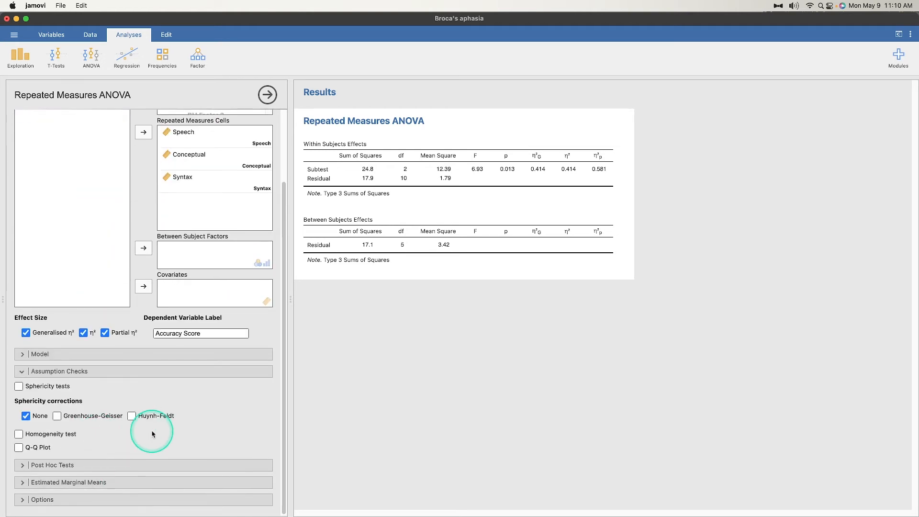
mouse_move(125, 434)
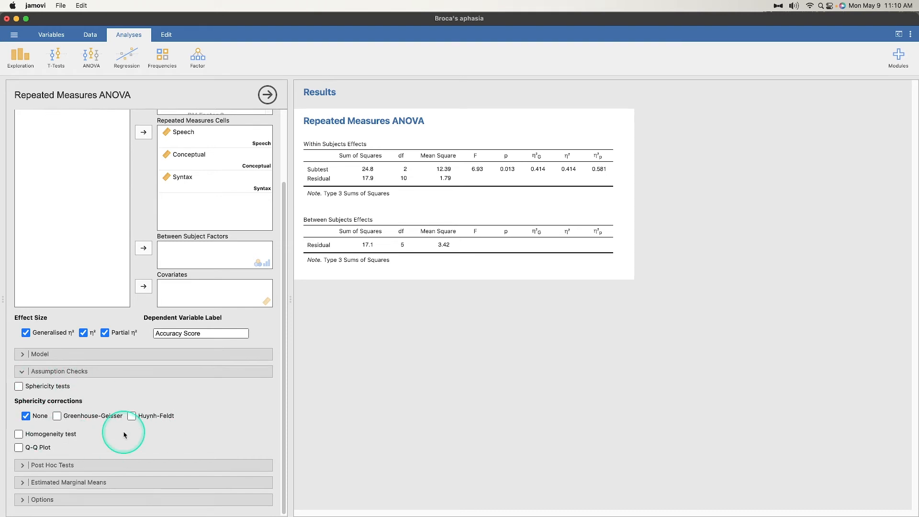
mouse_move(46, 438)
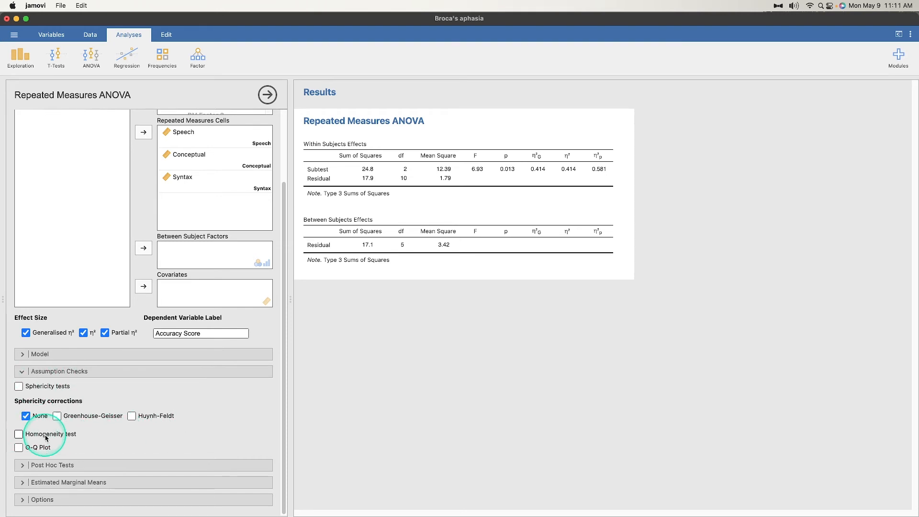
left_click(19, 434)
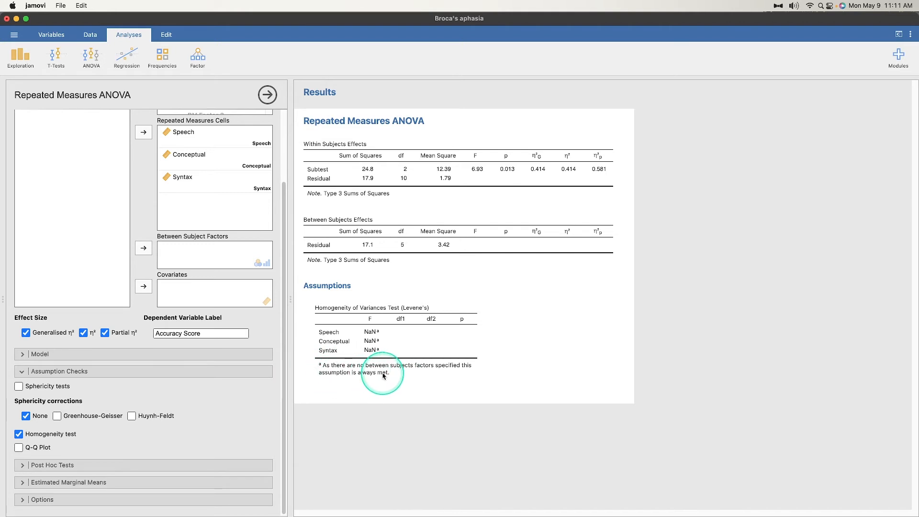
left_click(19, 434)
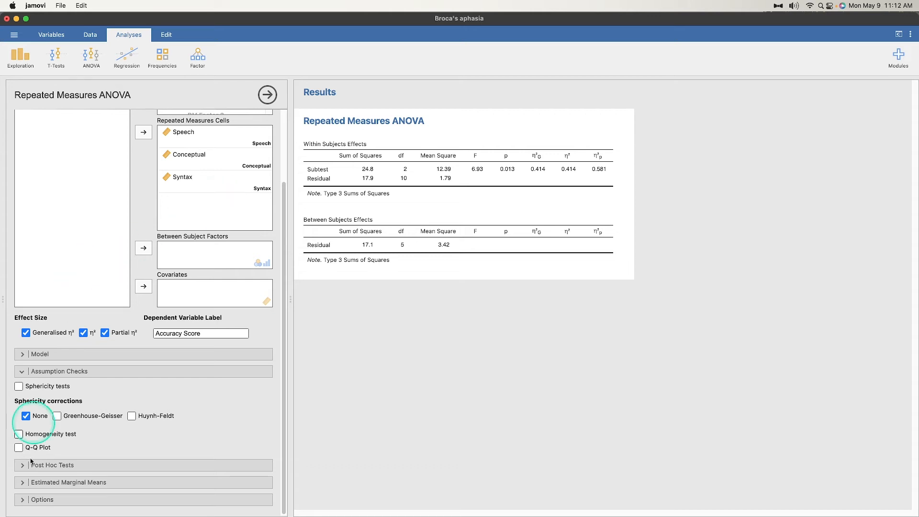
- Add Mauchly's sphericity test, briefly trying Greenhouse-Geisser and Huynh-Feldt corrections
left_click(18, 386)
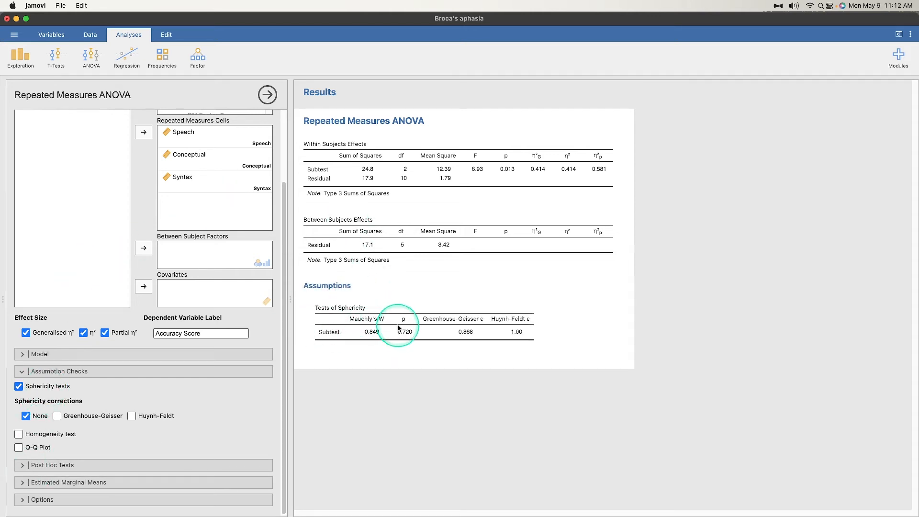
mouse_move(45, 410)
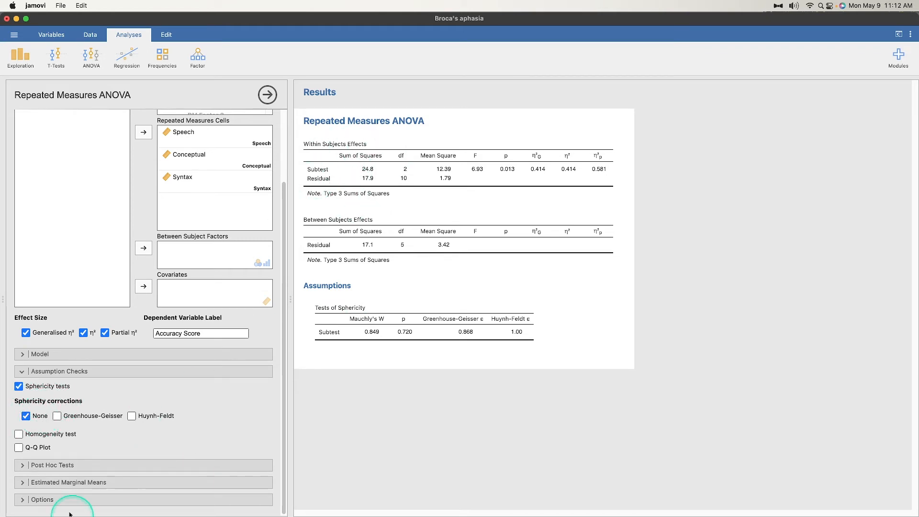
left_click(57, 416)
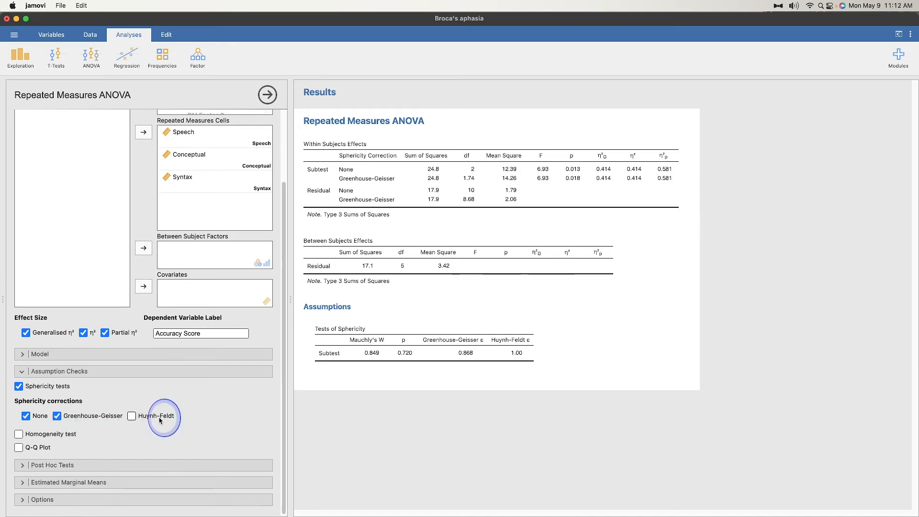
left_click(131, 416)
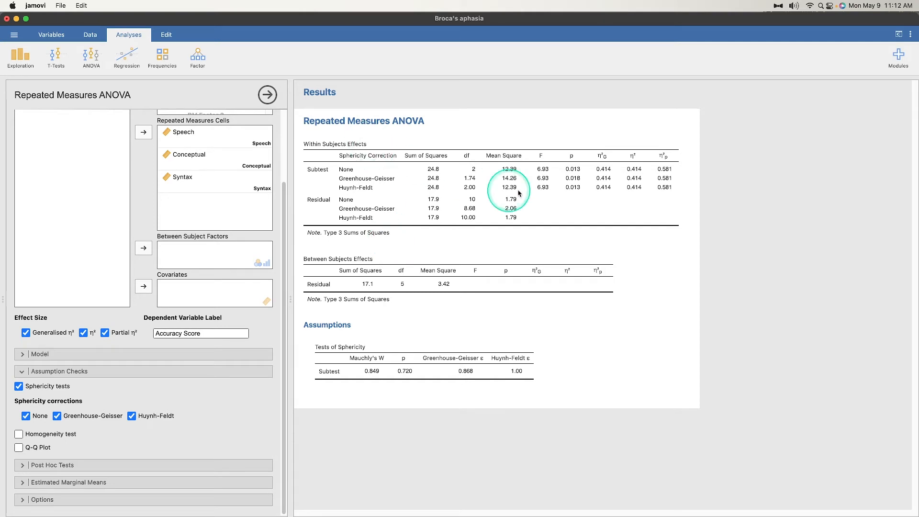
mouse_move(538, 165)
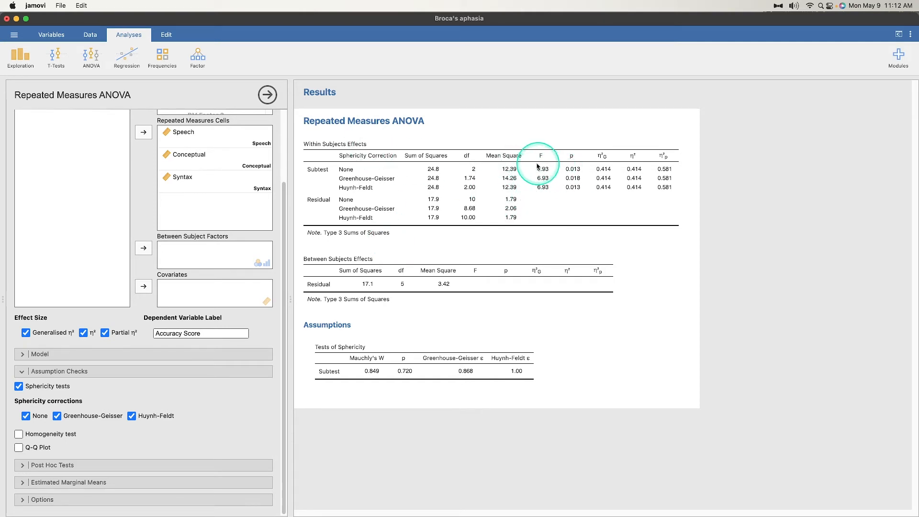
mouse_move(469, 175)
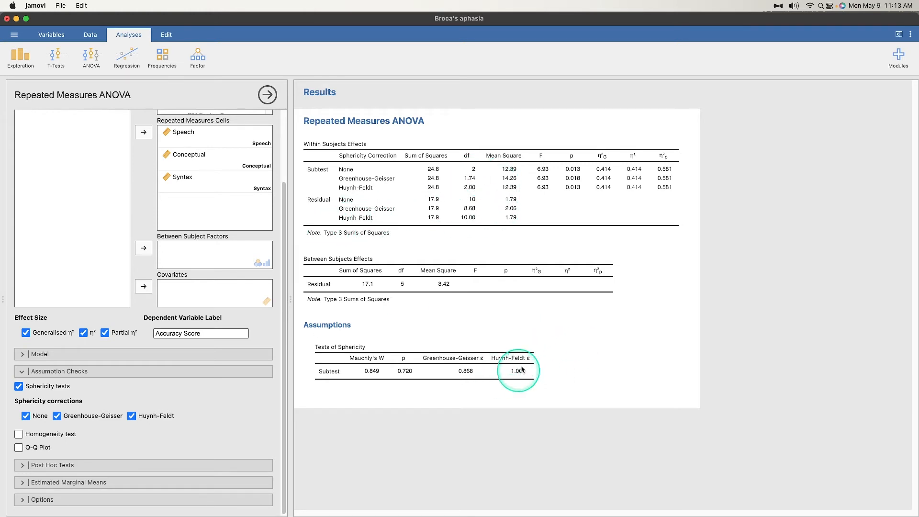
mouse_move(551, 196)
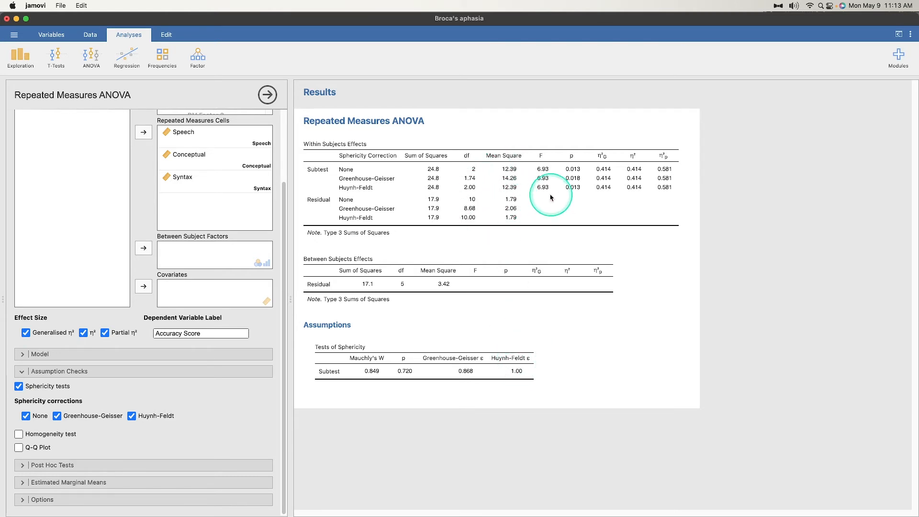
left_click(131, 416)
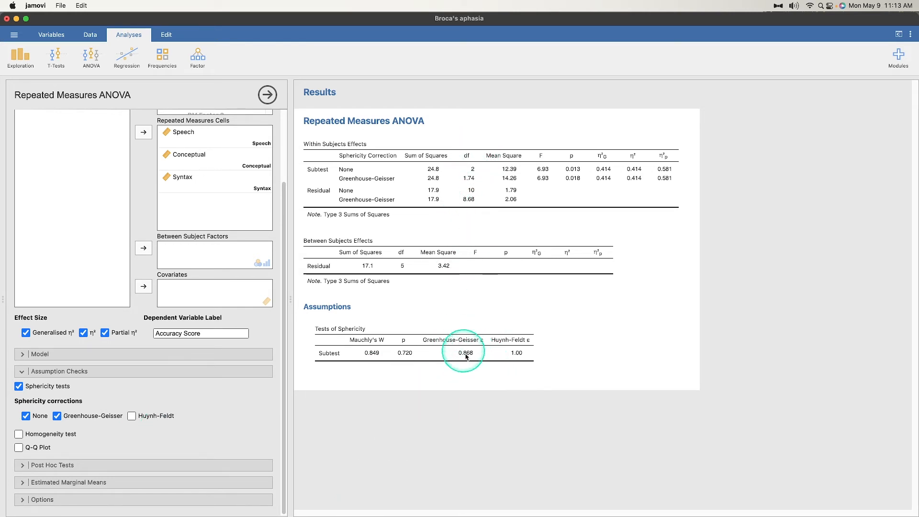
mouse_move(477, 350)
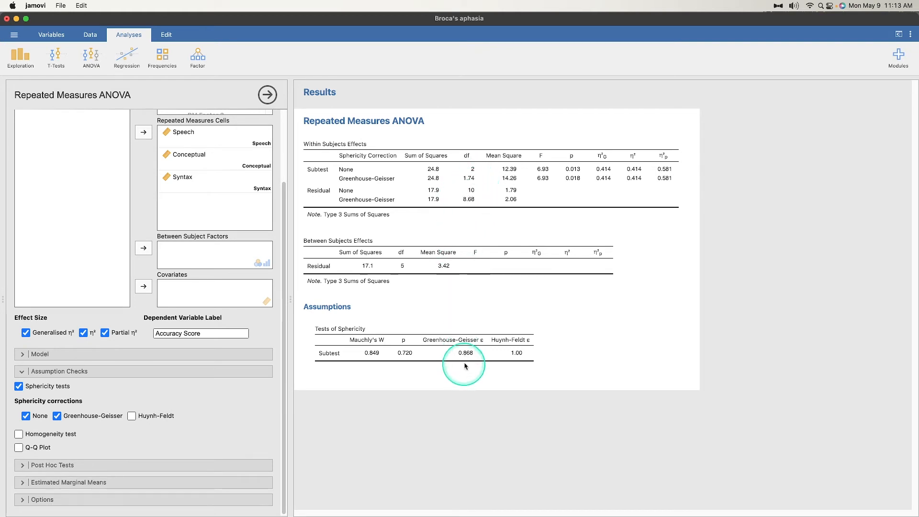
mouse_move(467, 369)
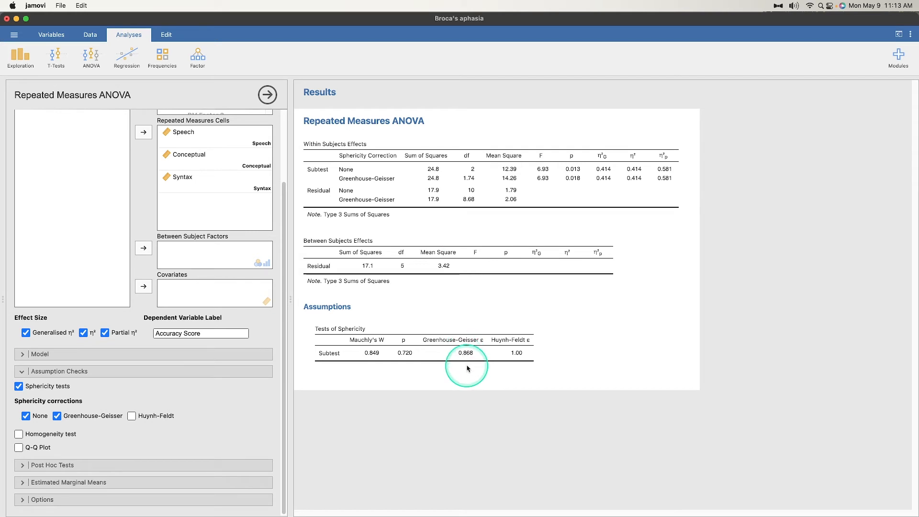
mouse_move(526, 349)
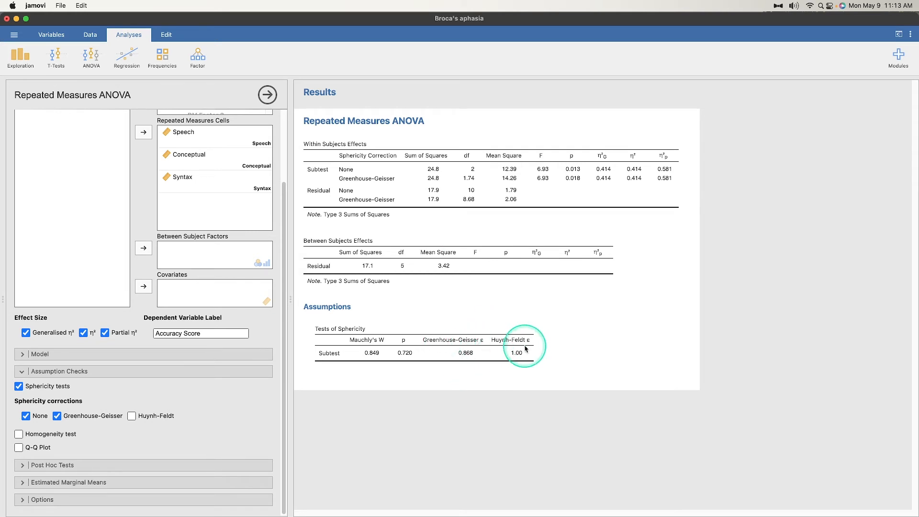
mouse_move(471, 355)
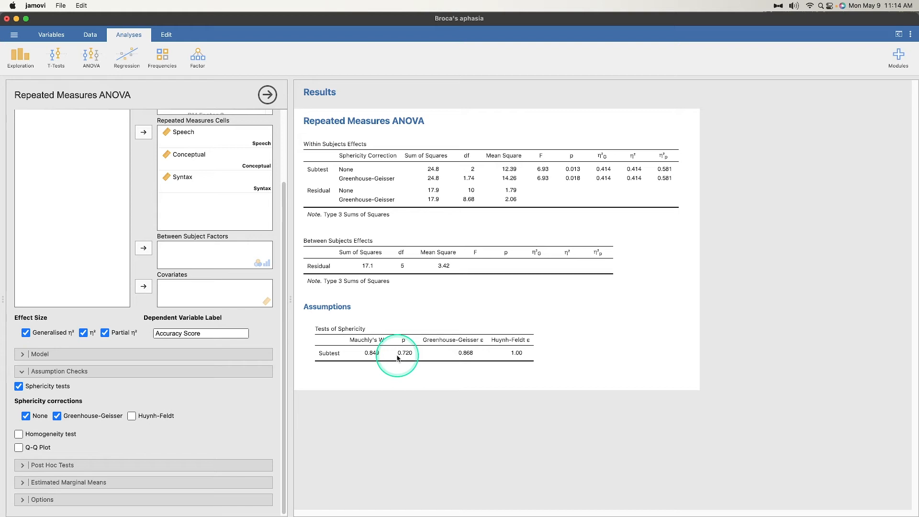
left_click(57, 416)
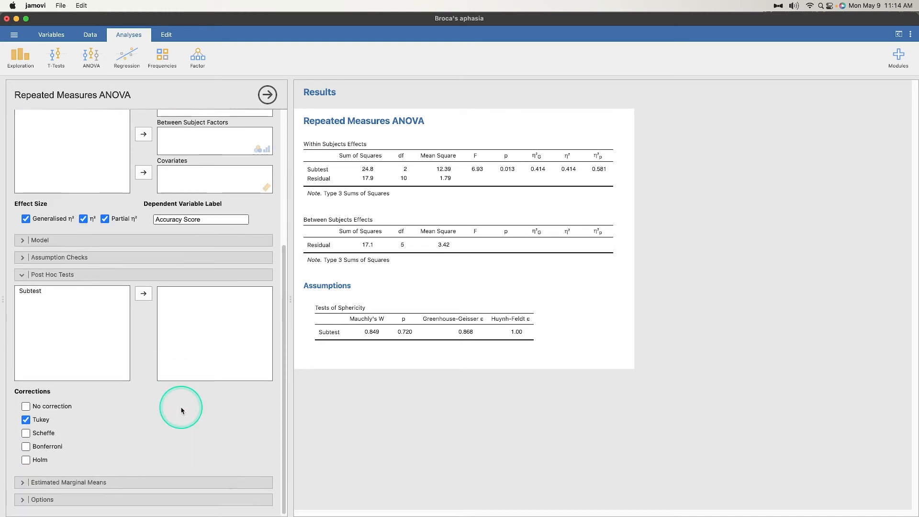
mouse_move(189, 411)
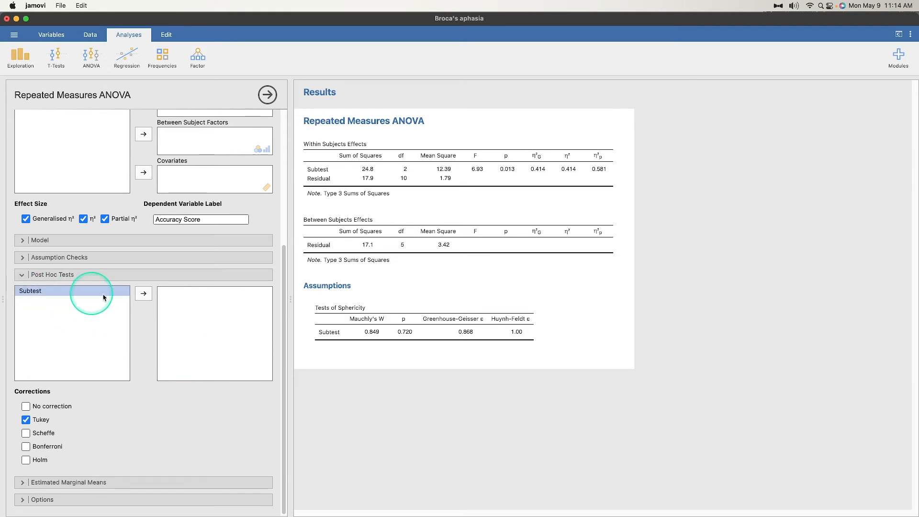
- Compare Subtest levels post hoc with uncorrected, Tukey, Scheffé and Bonferroni p-values
left_click(144, 293)
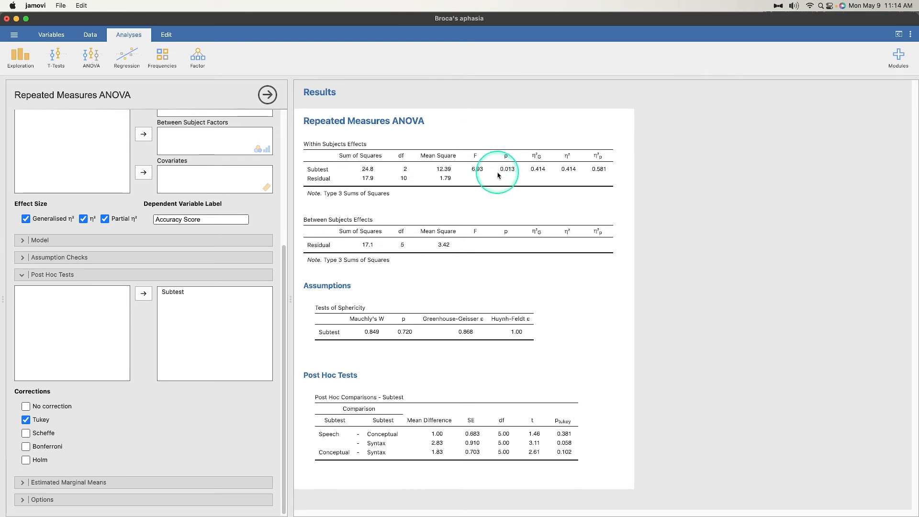
mouse_move(504, 176)
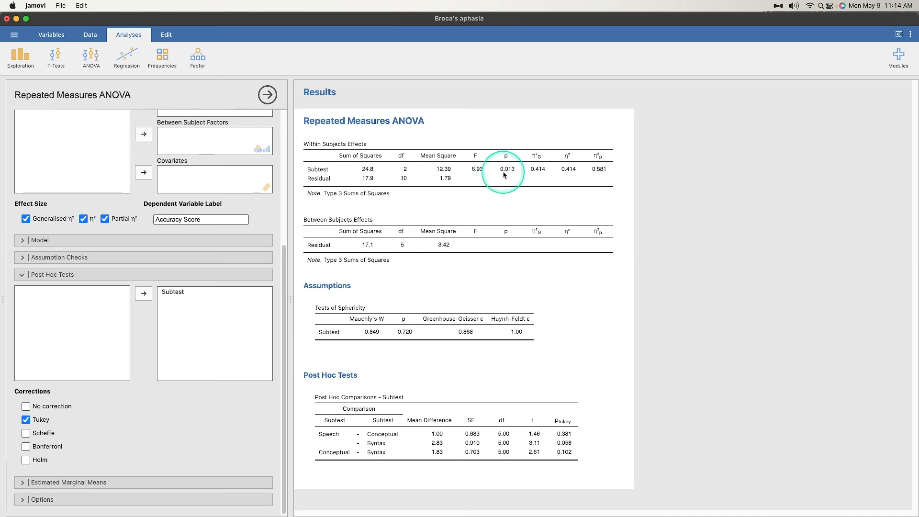
mouse_move(494, 171)
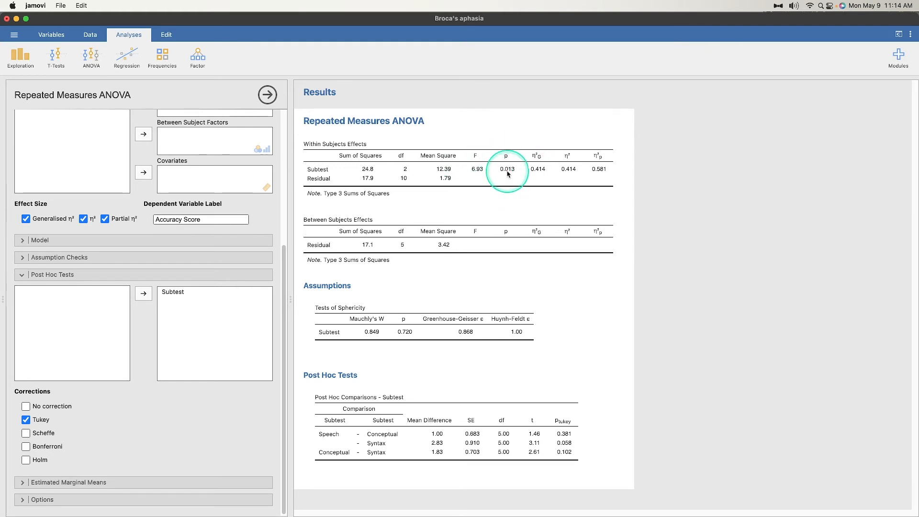
mouse_move(555, 456)
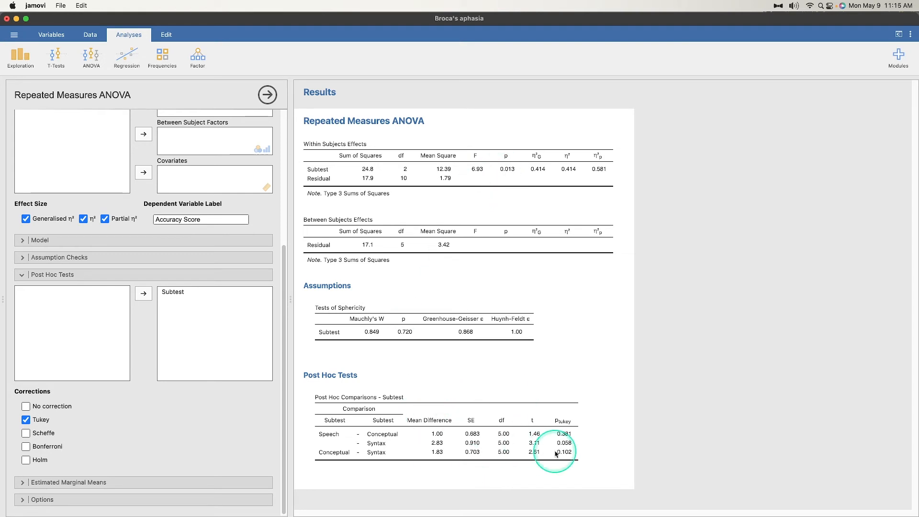
mouse_move(191, 472)
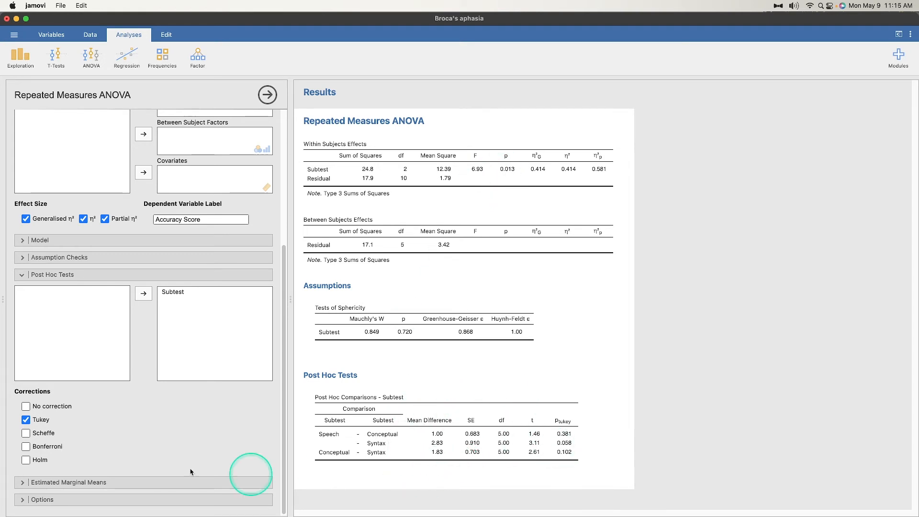
left_click(26, 432)
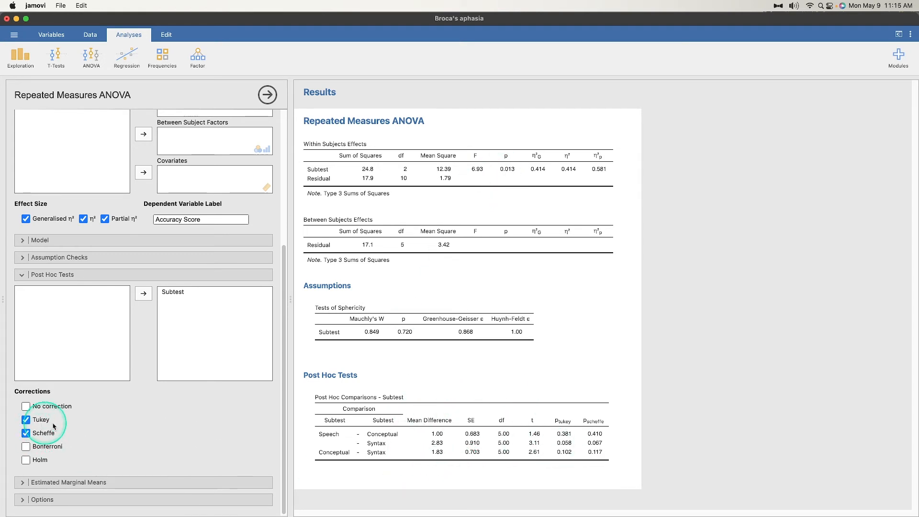
left_click(26, 446)
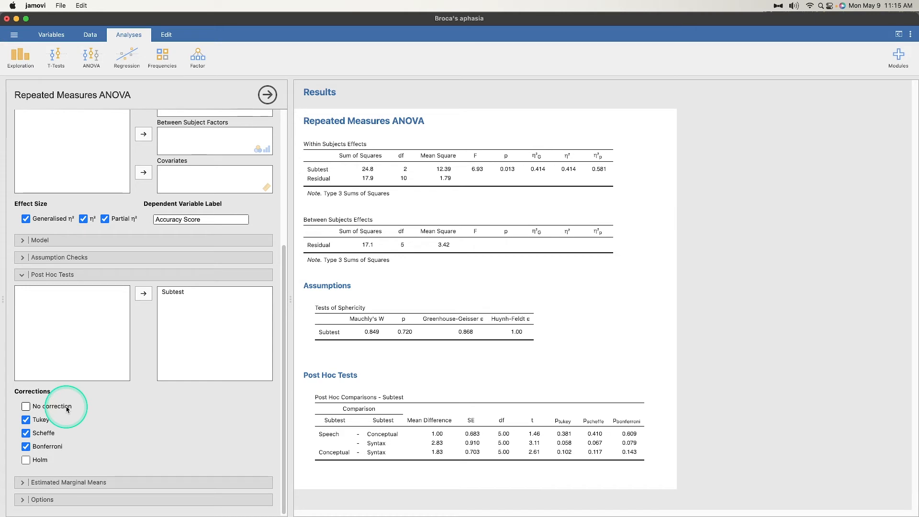
left_click(25, 406)
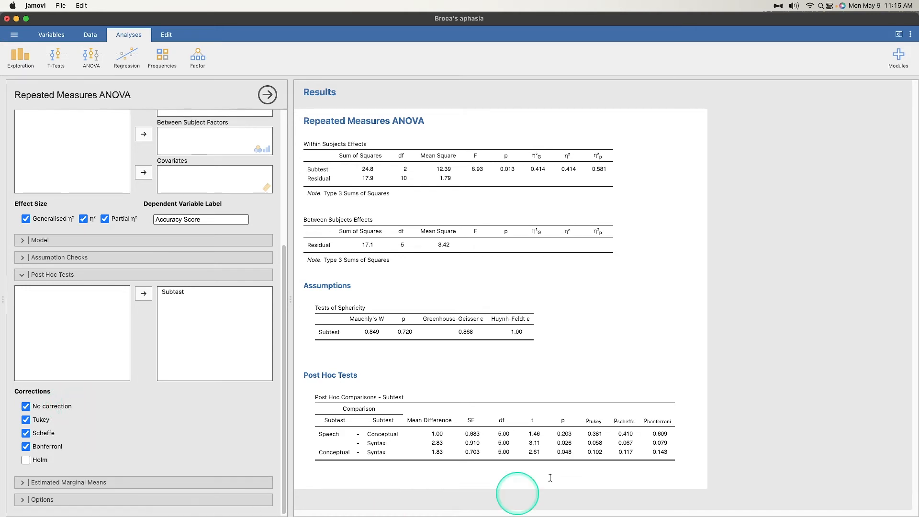
mouse_move(557, 452)
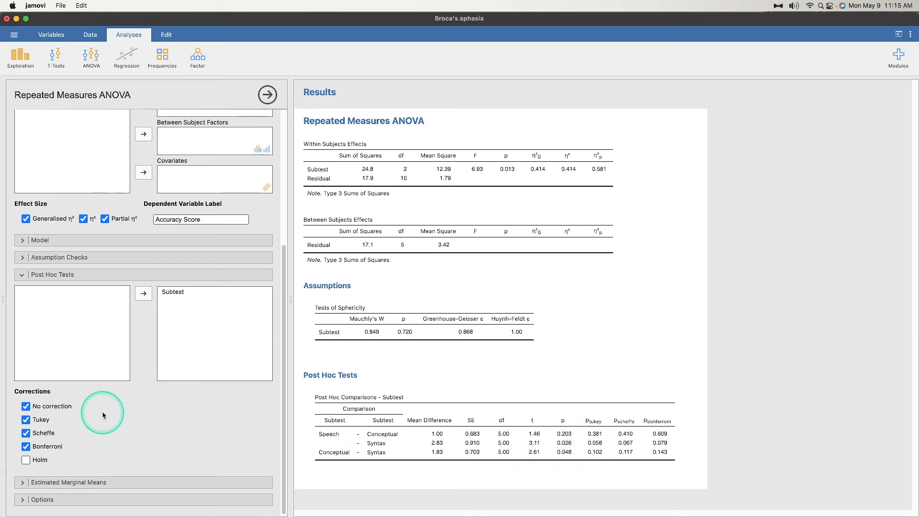
mouse_move(103, 412)
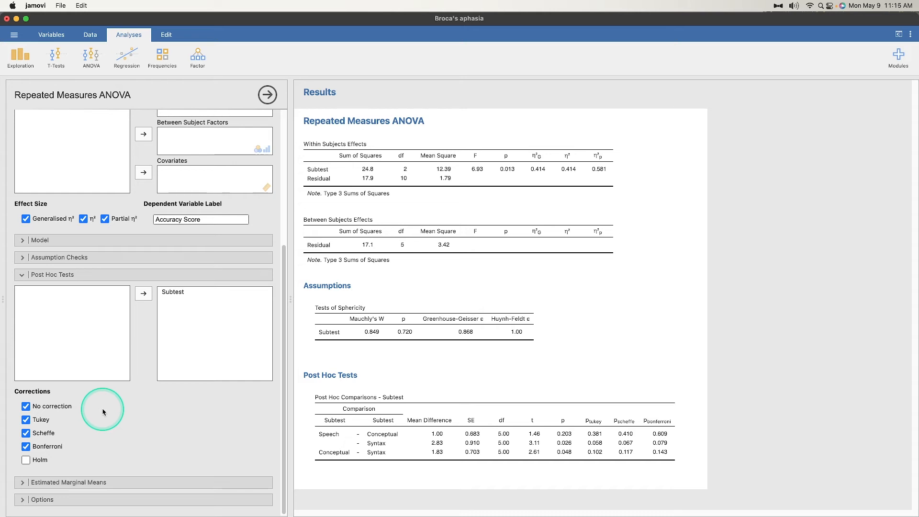
left_click(25, 406)
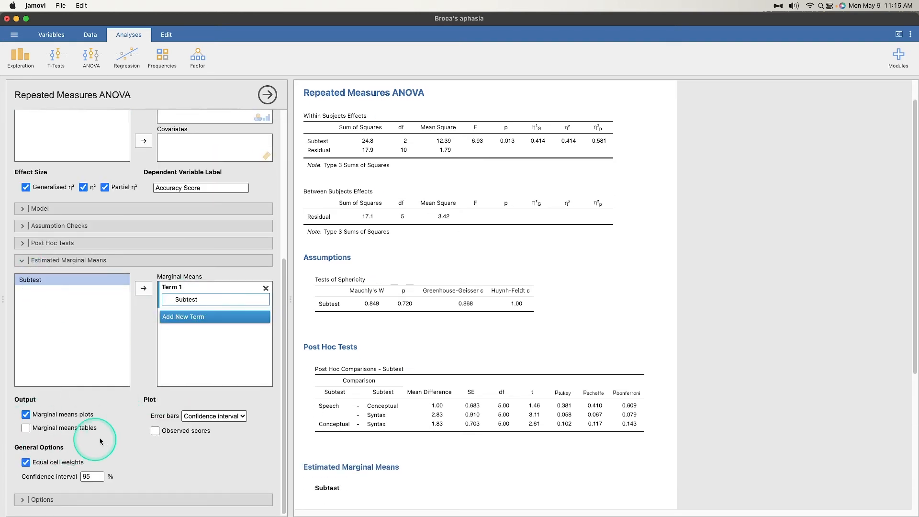
- Use standard-error bars on the Subtest marginal means plot and add a group summary table
left_click(213, 416)
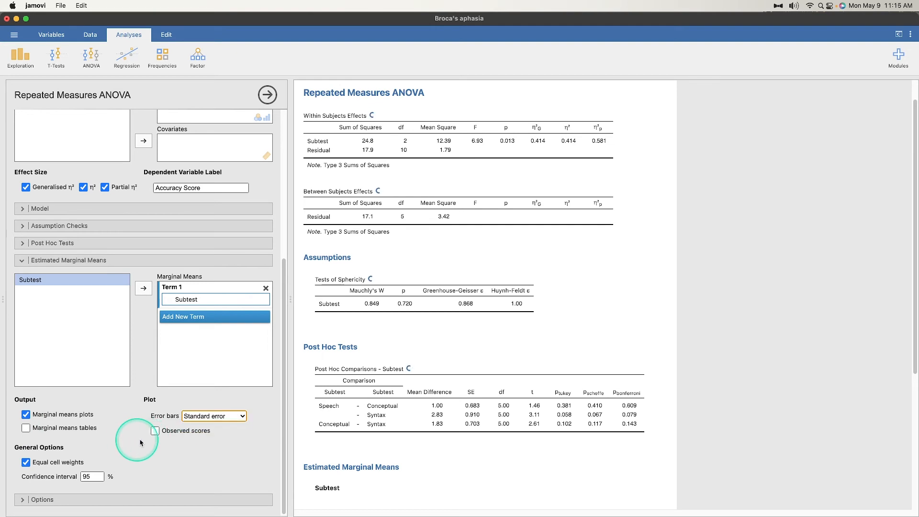
left_click(26, 428)
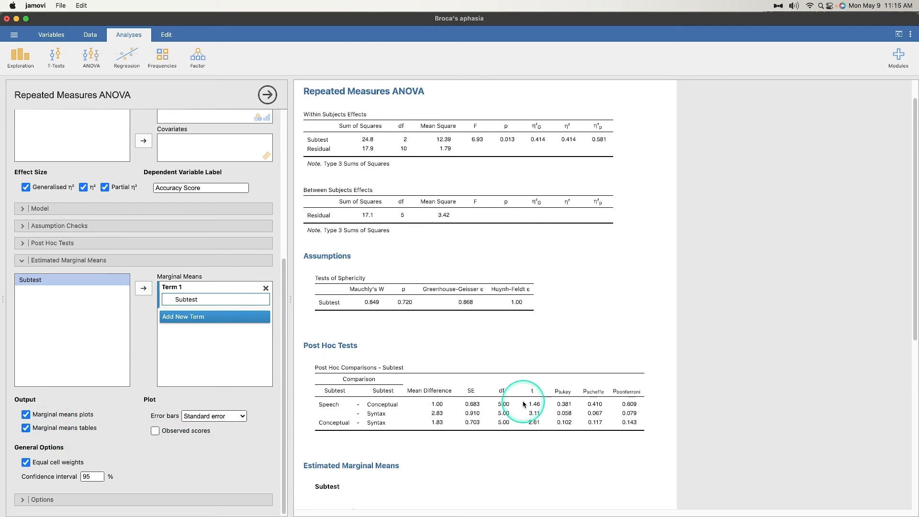
scroll("down", 3)
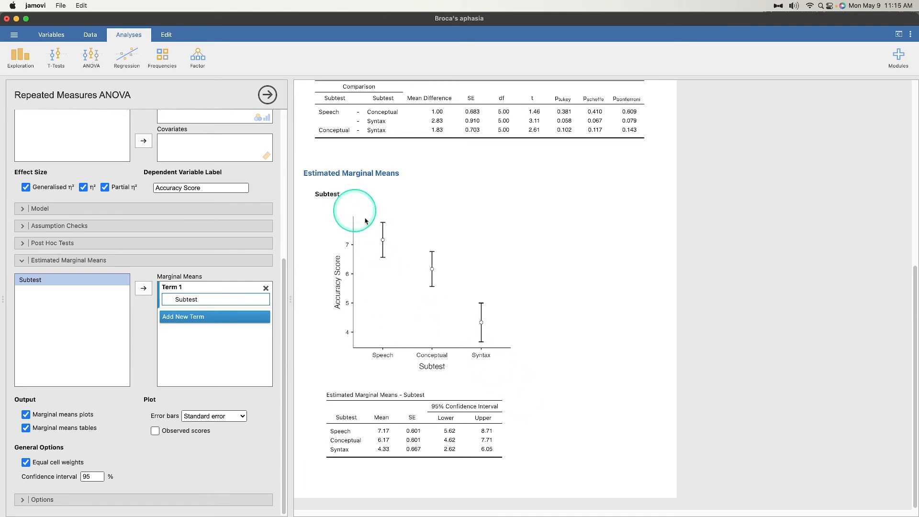
mouse_move(386, 244)
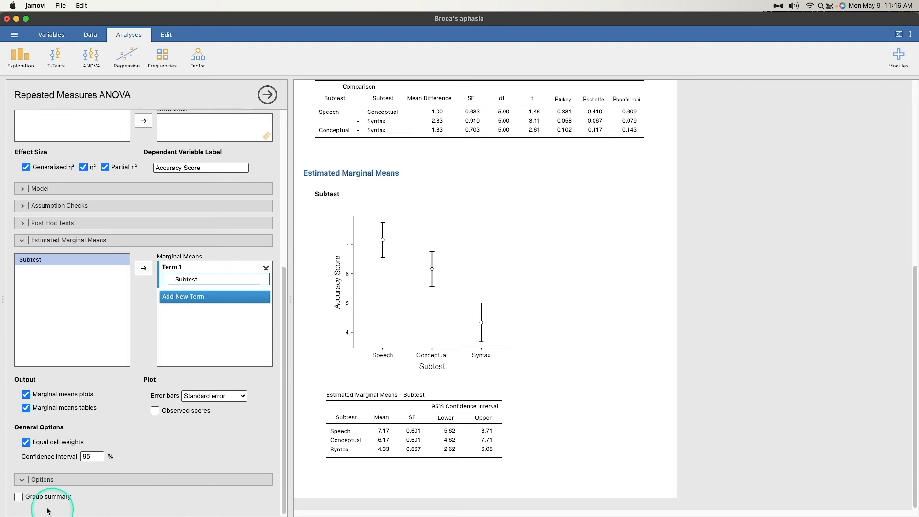
left_click(19, 497)
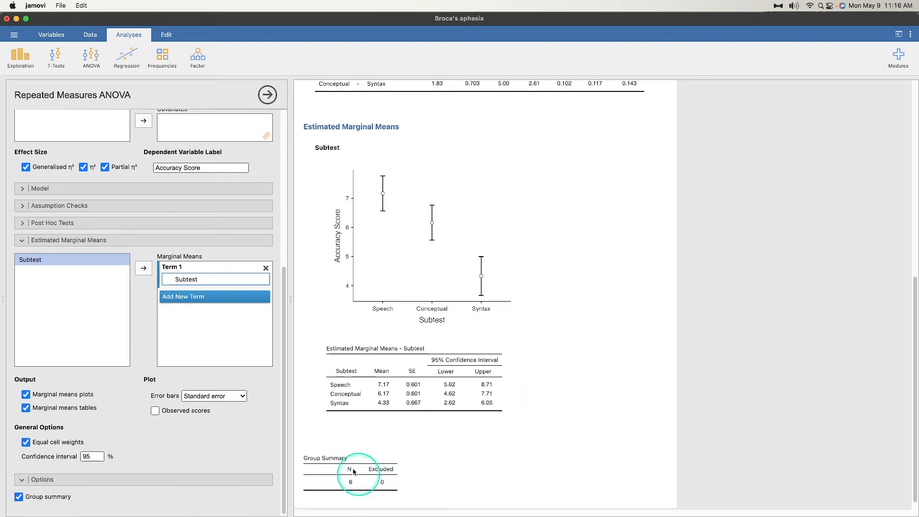
mouse_move(374, 472)
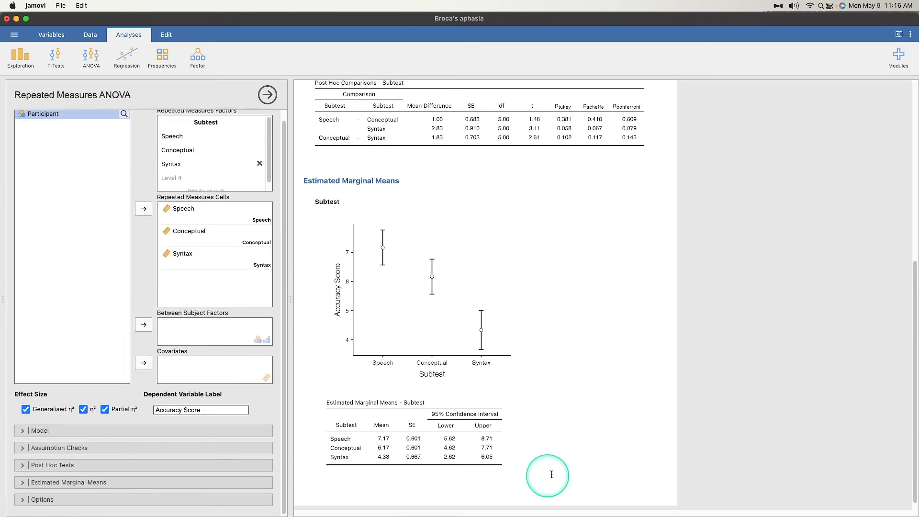
scroll("down", 3)
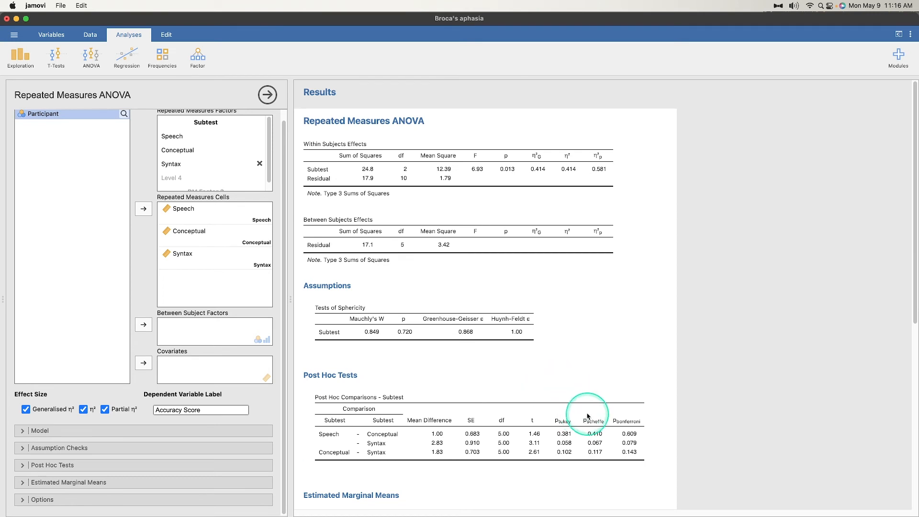
mouse_move(505, 165)
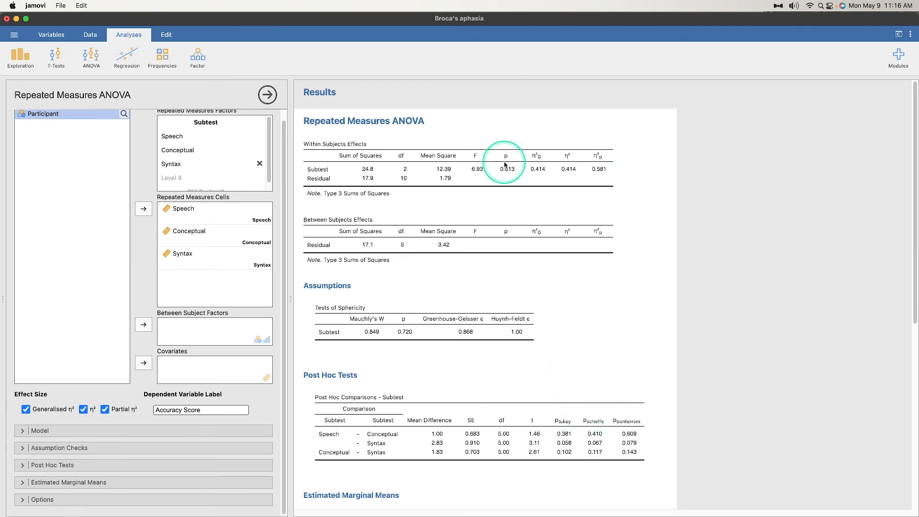
mouse_move(340, 406)
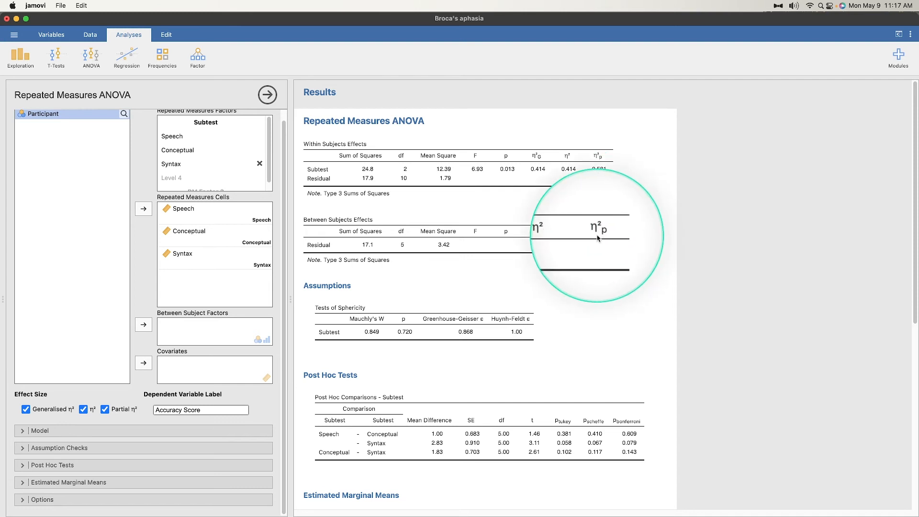
mouse_move(366, 222)
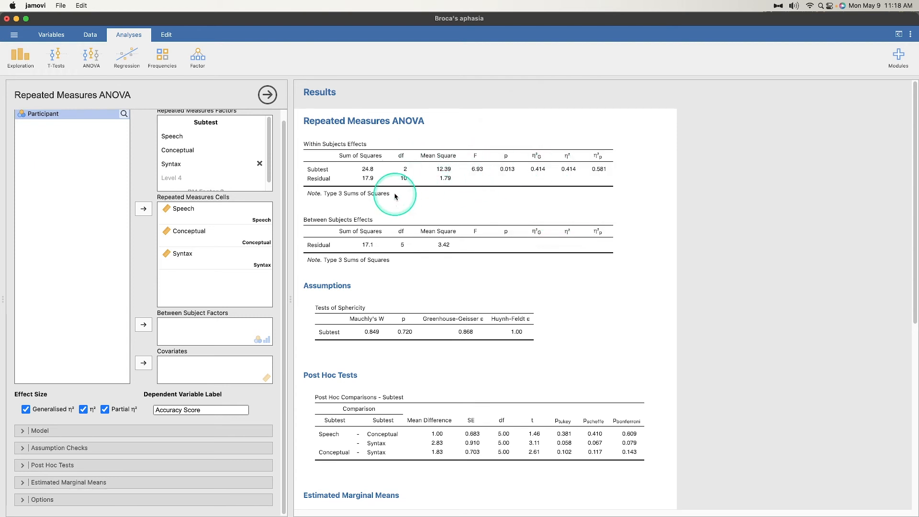
mouse_move(480, 175)
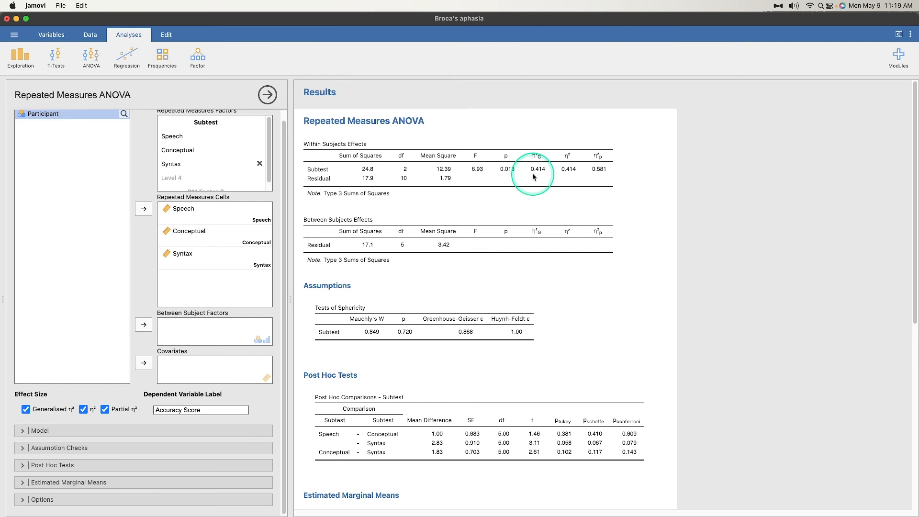
scroll("down", 3)
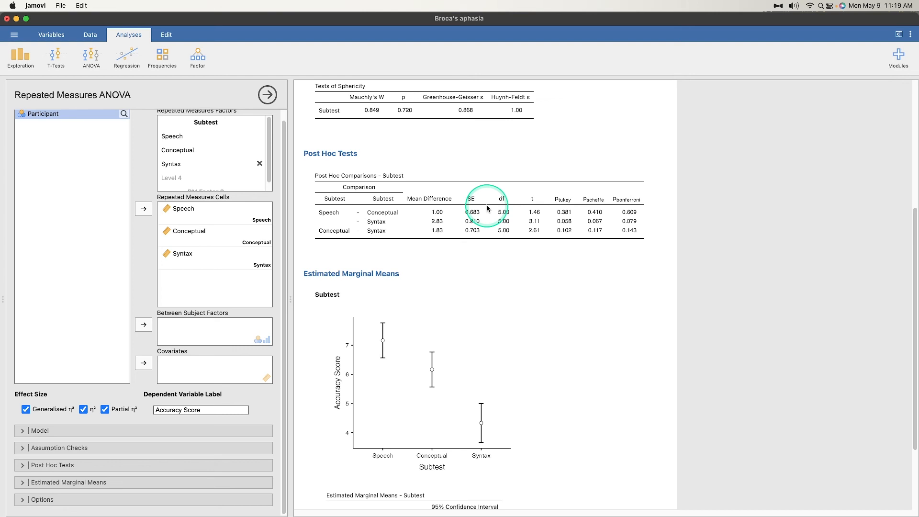
mouse_move(542, 221)
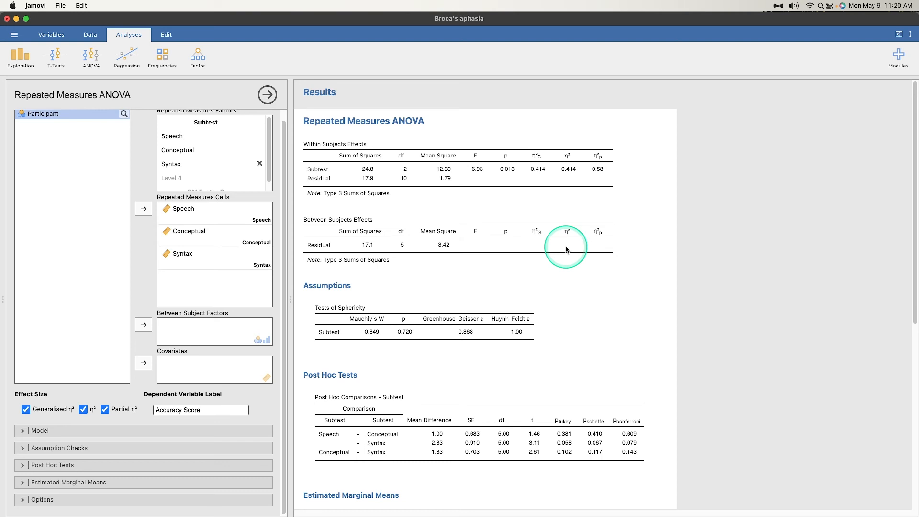
scroll("down", 3)
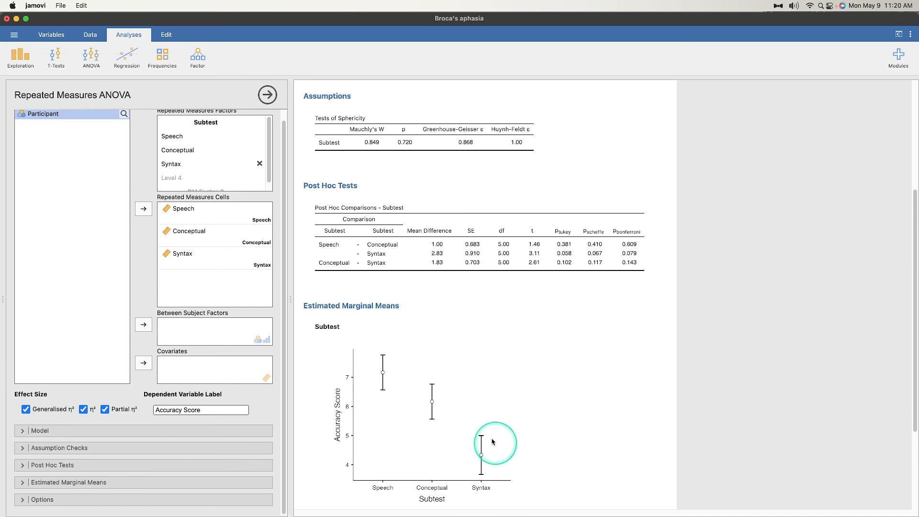
mouse_move(328, 248)
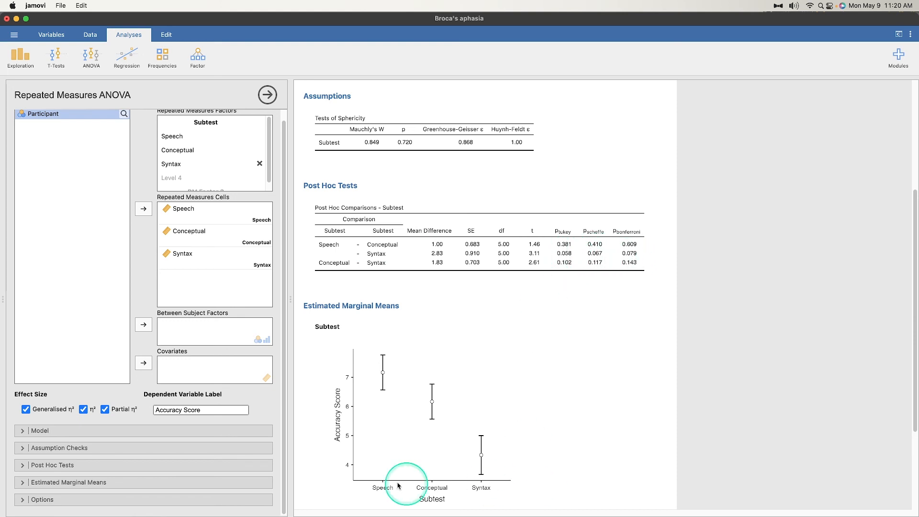
mouse_move(454, 412)
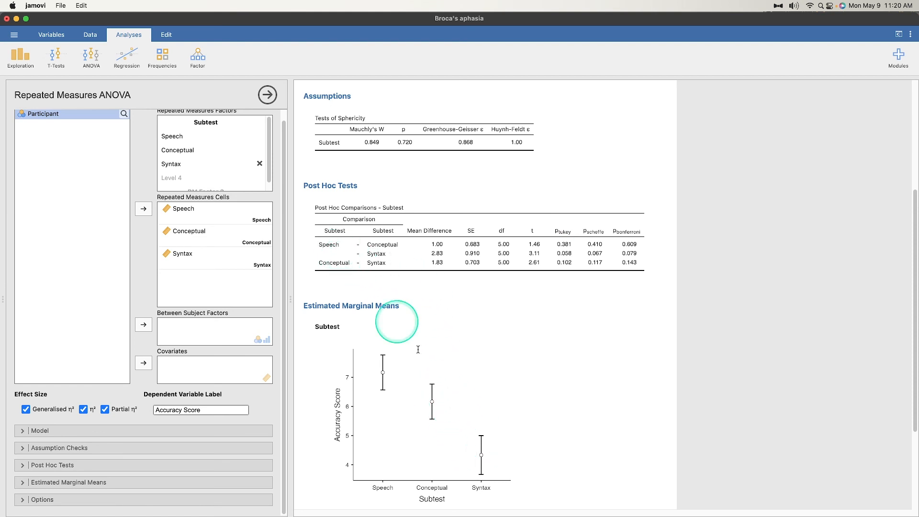
mouse_move(468, 416)
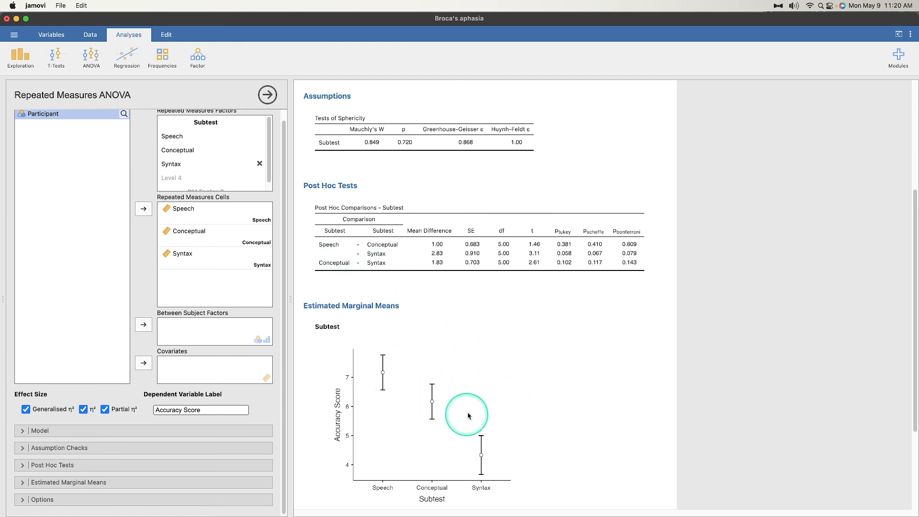
mouse_move(484, 401)
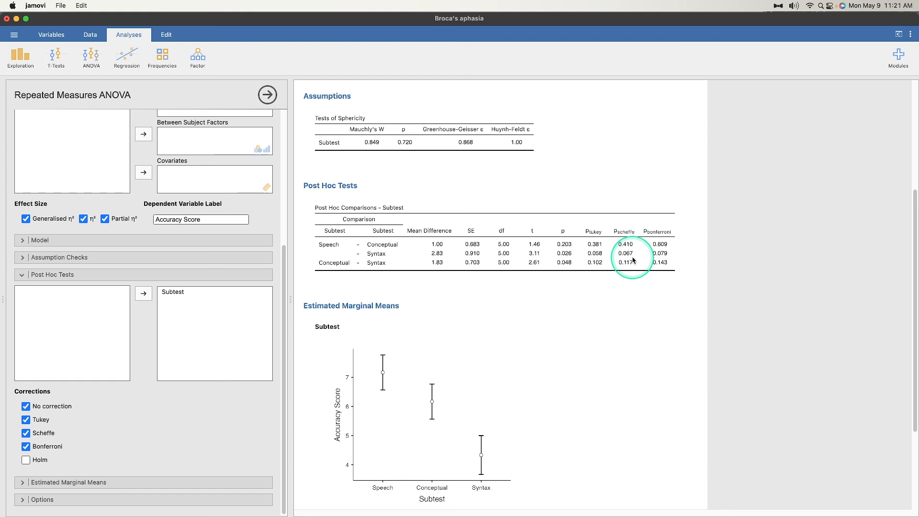
mouse_move(473, 439)
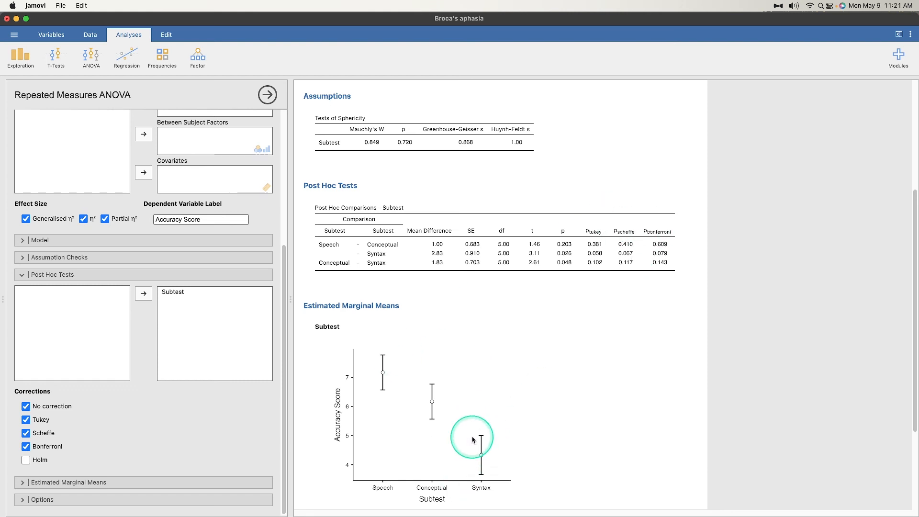
mouse_move(64, 410)
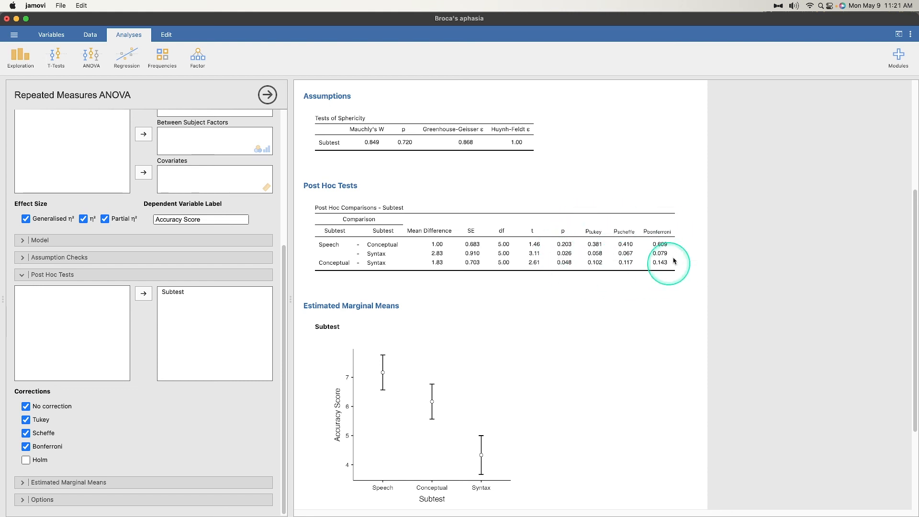
mouse_move(649, 305)
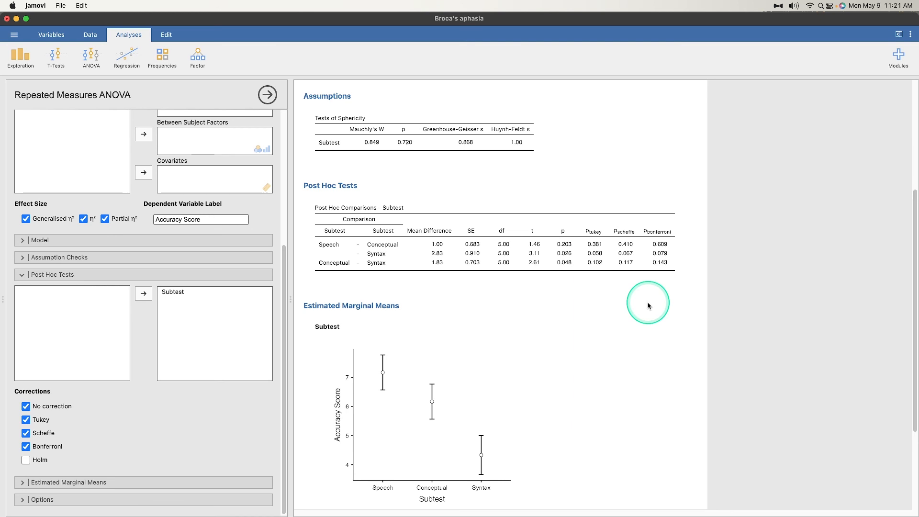
mouse_move(673, 50)
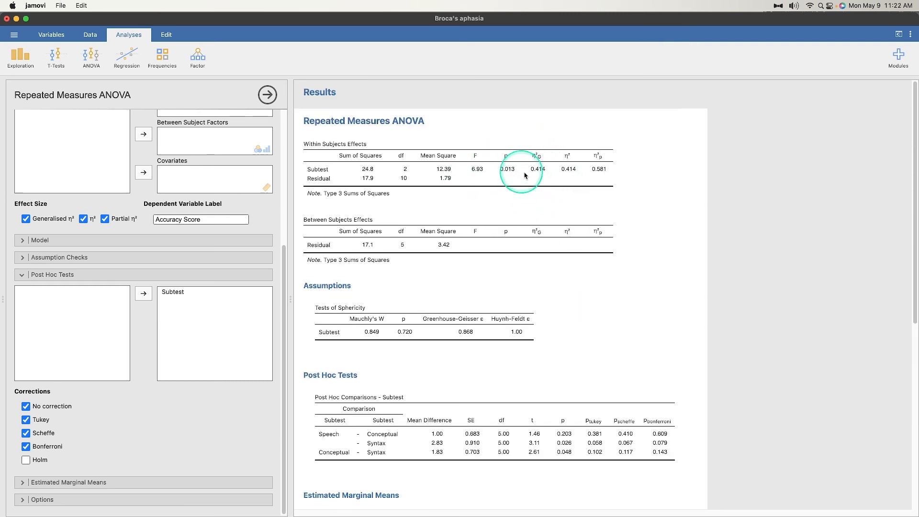
mouse_move(539, 185)
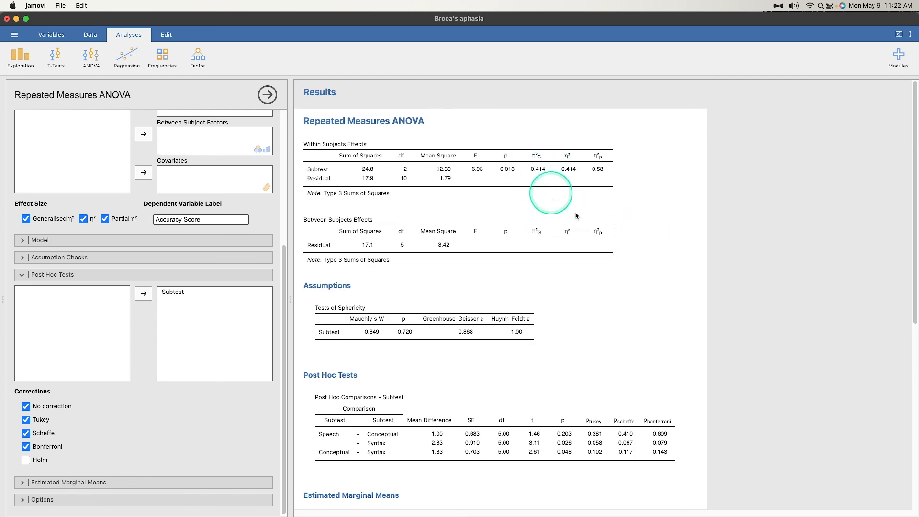
mouse_move(533, 176)
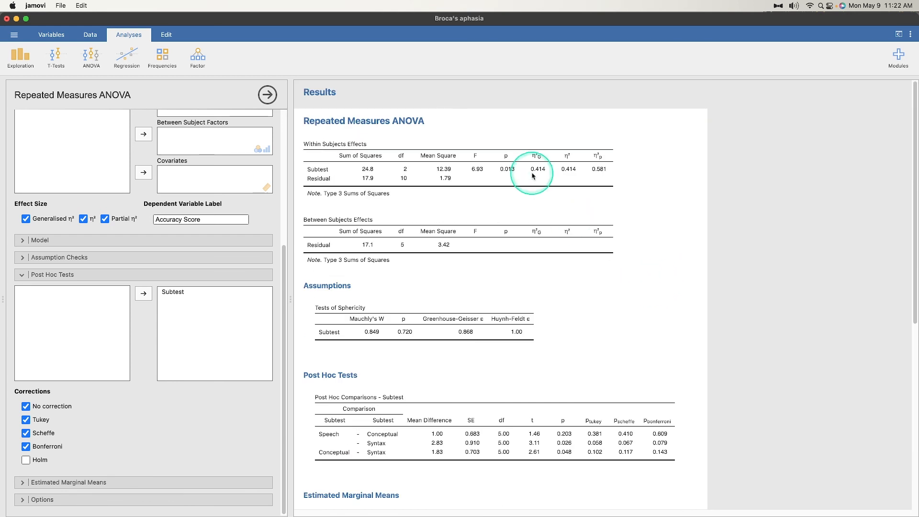
- Scroll through the post hoc Subtest comparisons, then show the participants' data sheet
scroll("down", 3)
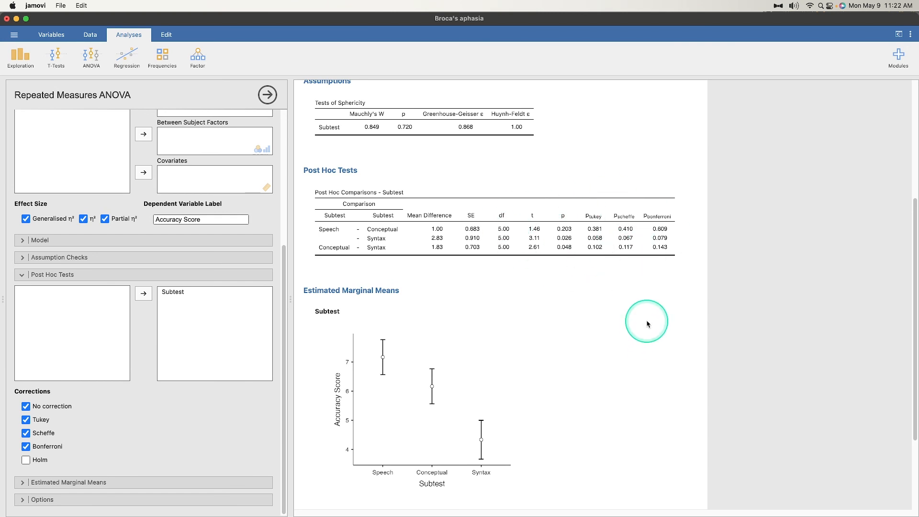
mouse_move(644, 318)
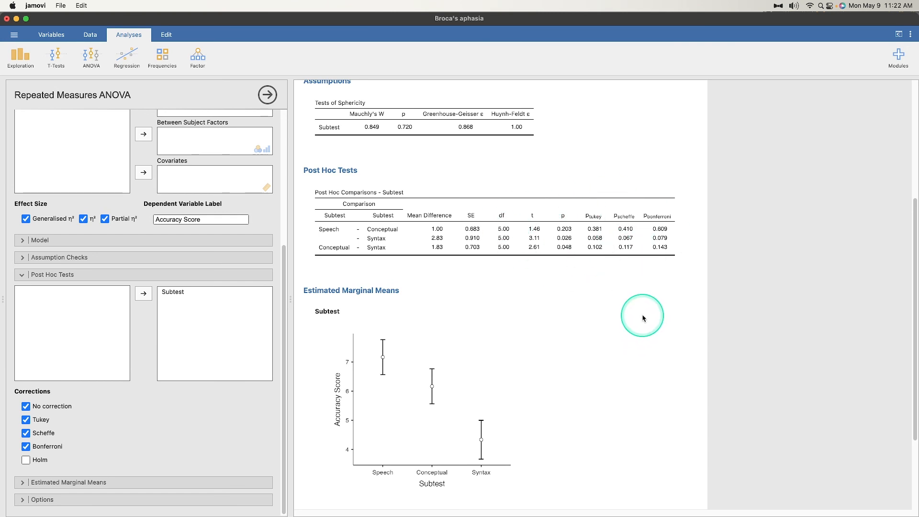
mouse_move(632, 309)
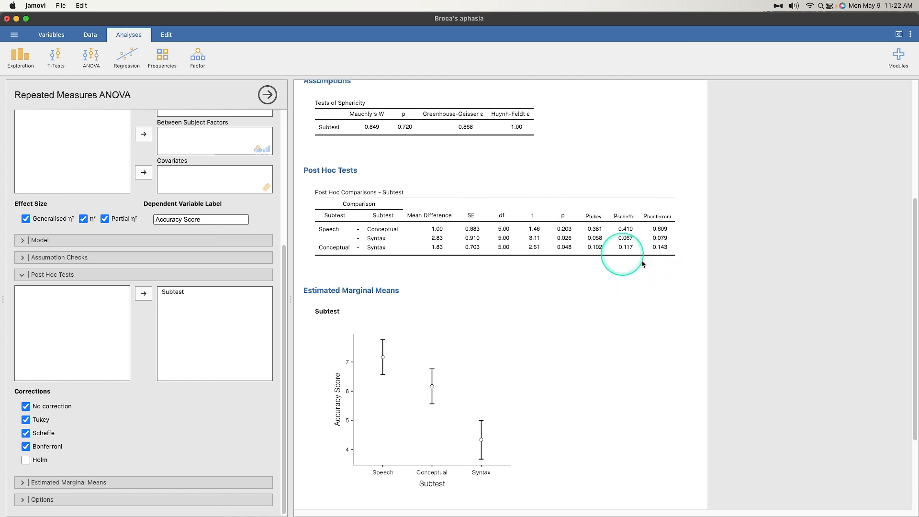
mouse_move(393, 255)
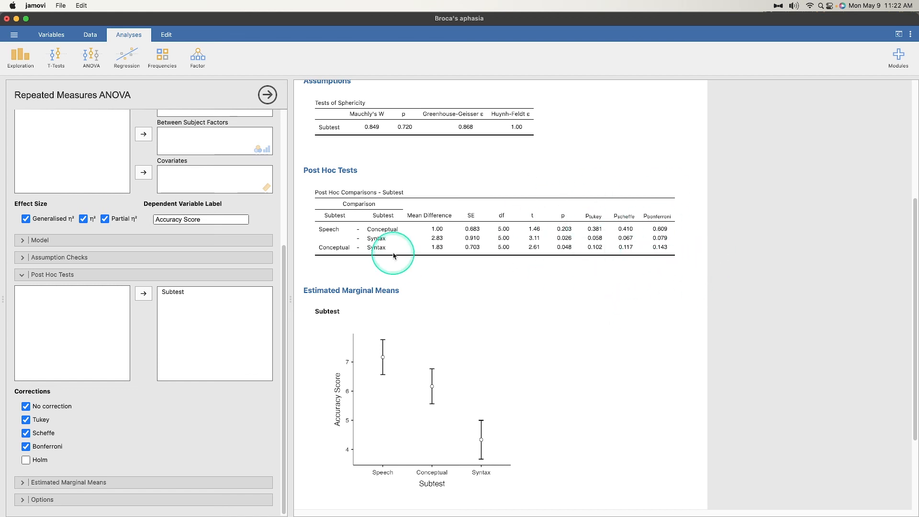
left_click(90, 35)
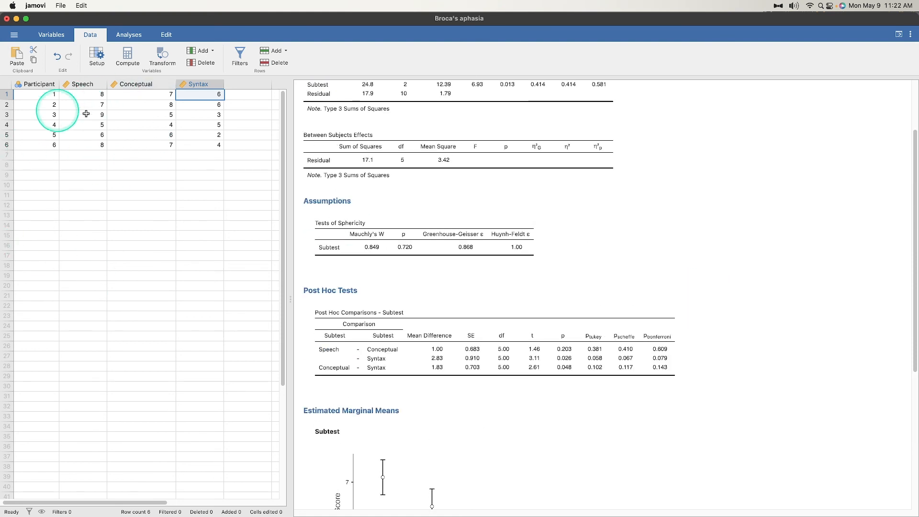
- Scroll the results pane to bring the ANOVA tables into view beside the data sheet
scroll("down", 3)
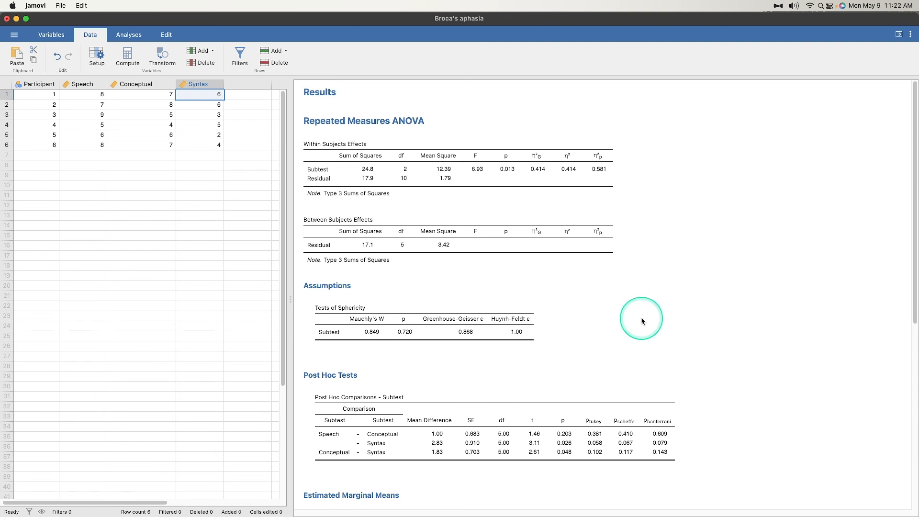
mouse_move(640, 319)
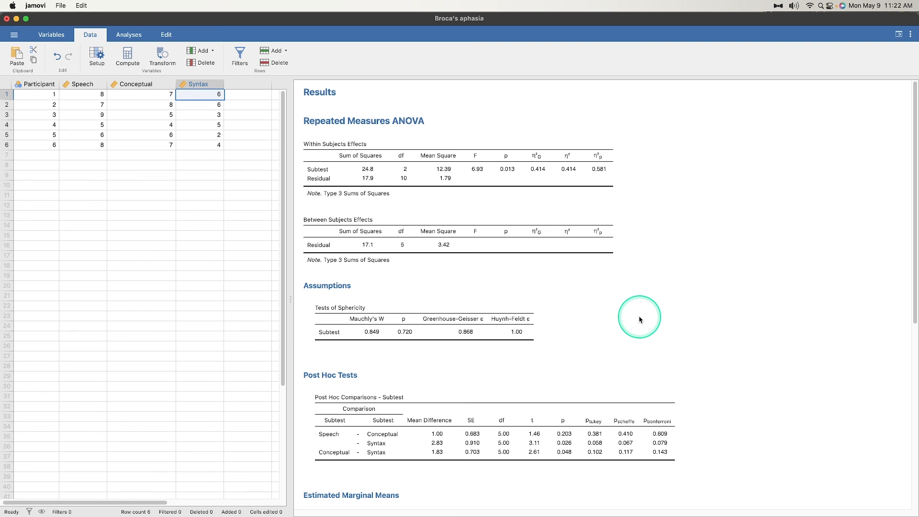